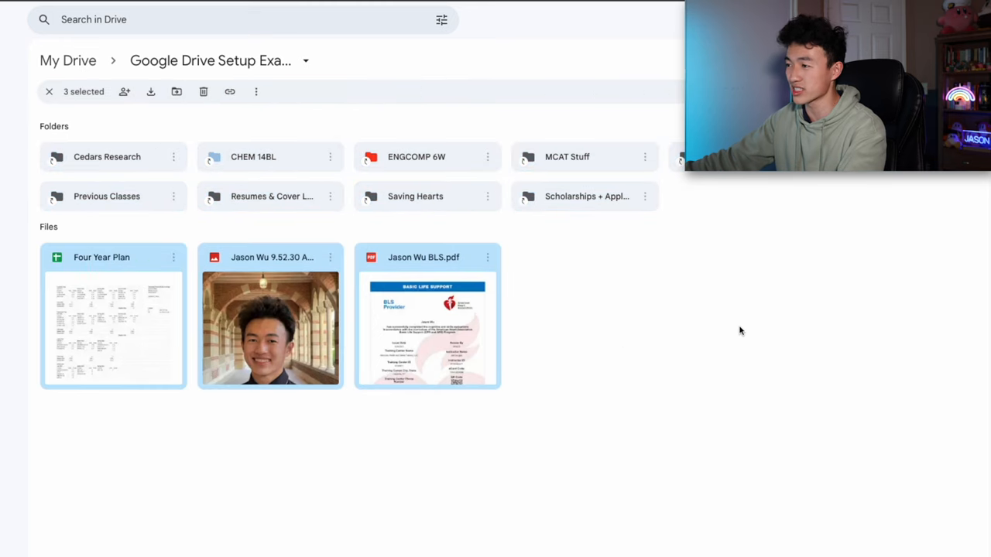
# Clear the file selection, then select the portrait photo and the Saving Hearts folder
pyautogui.click(554, 246)
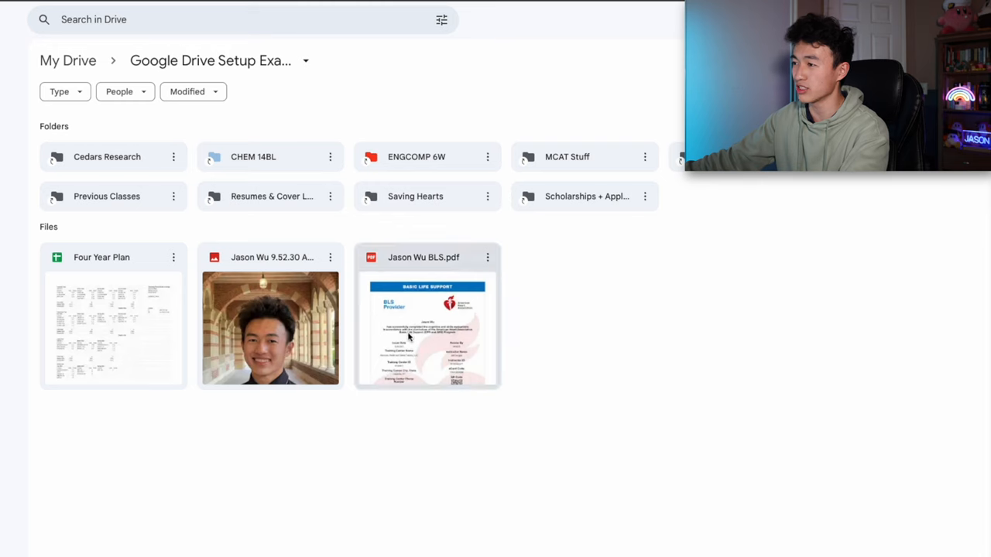
pyautogui.click(427, 329)
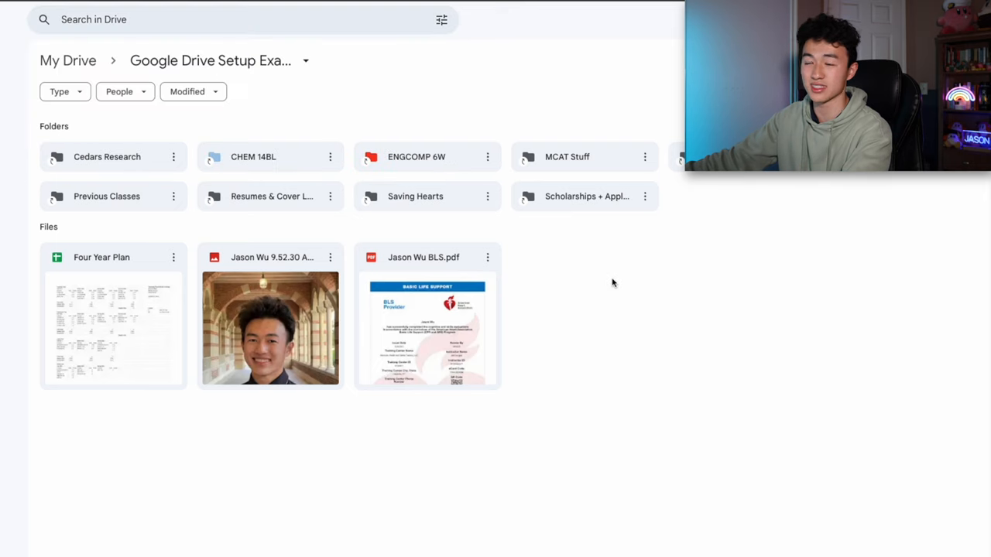
pyautogui.moveTo(508, 304)
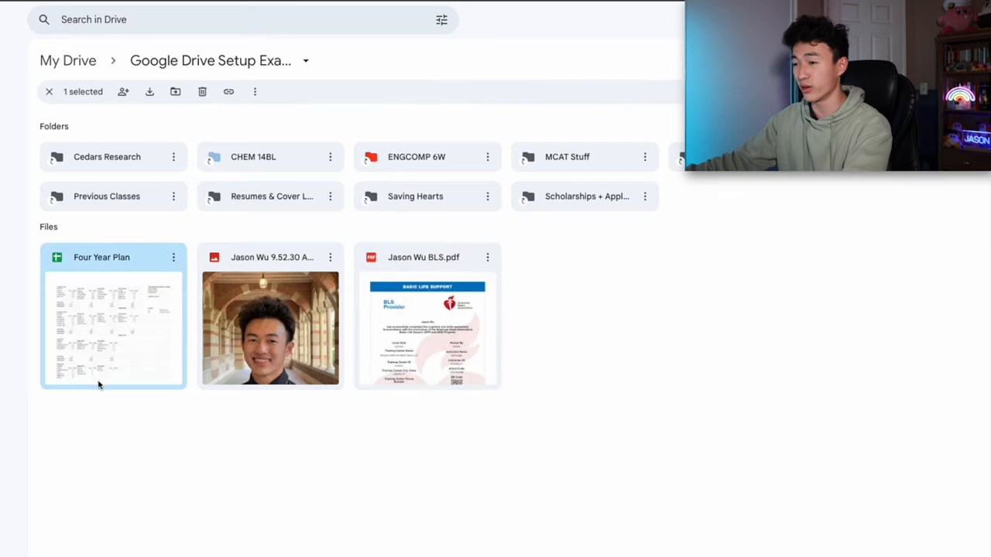
pyautogui.moveTo(98, 414)
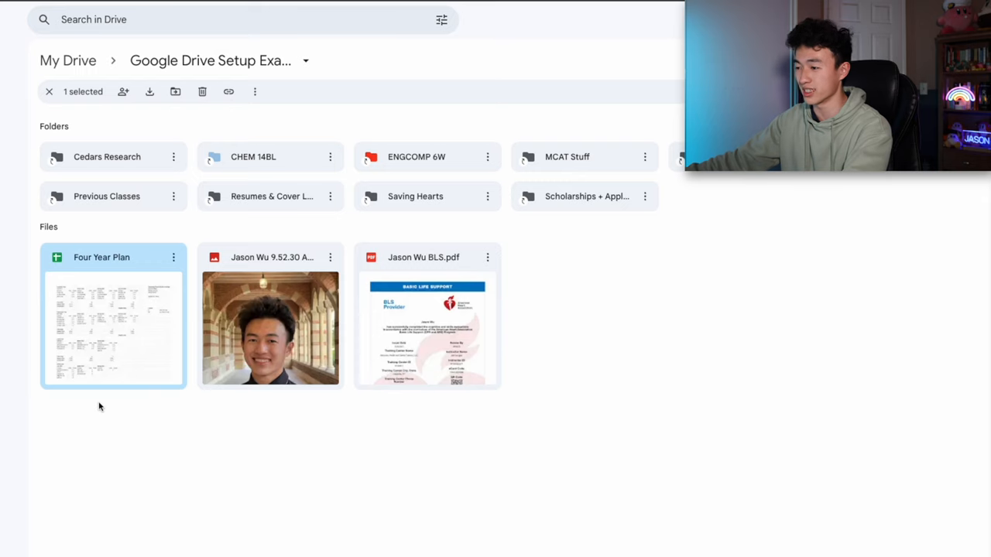
pyautogui.click(270, 329)
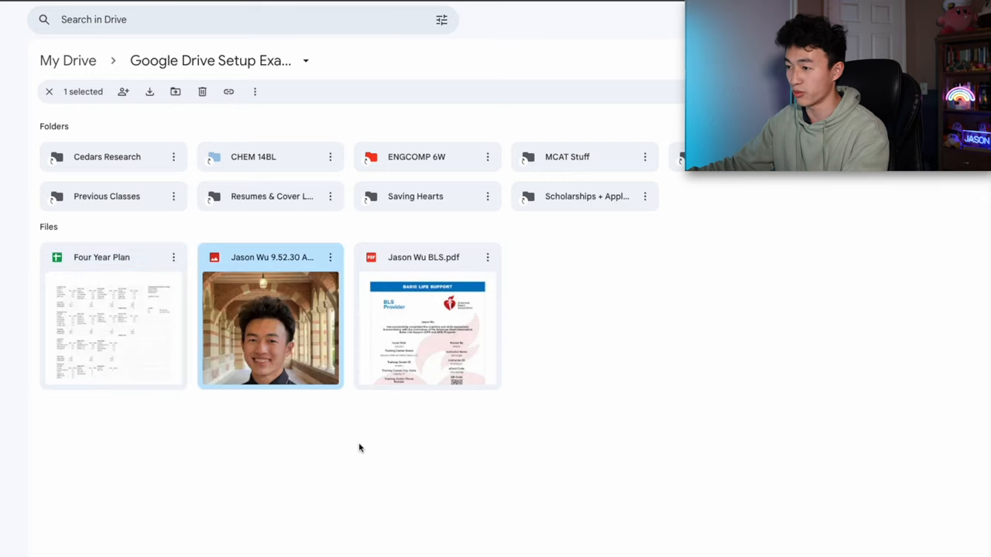
pyautogui.moveTo(312, 424)
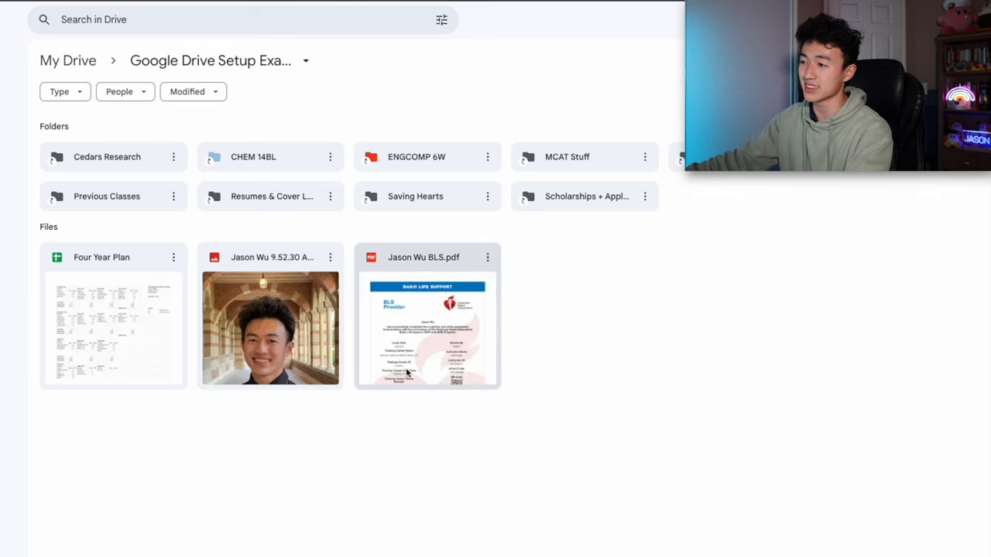
pyautogui.moveTo(481, 408)
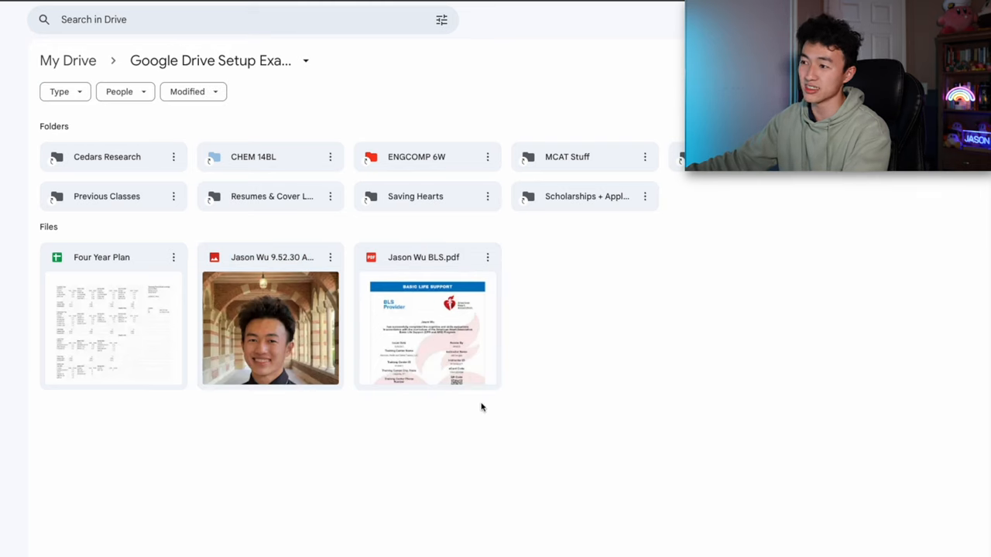
pyautogui.moveTo(418, 404)
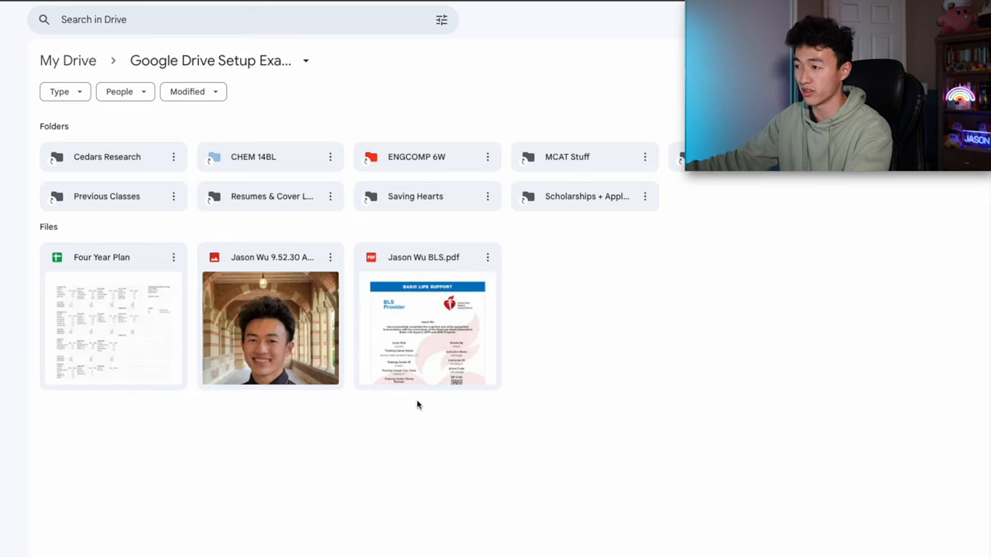
pyautogui.moveTo(222, 128)
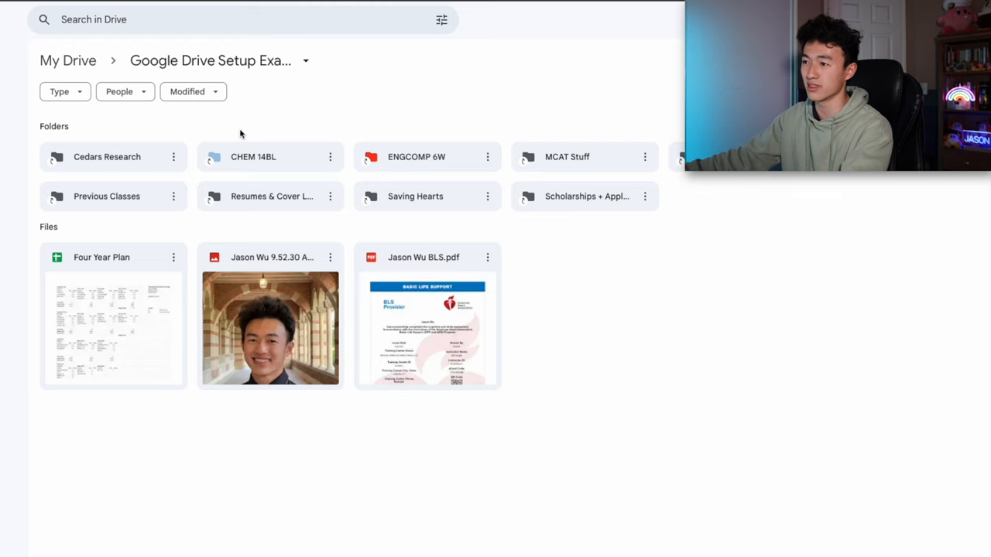
pyautogui.moveTo(767, 269)
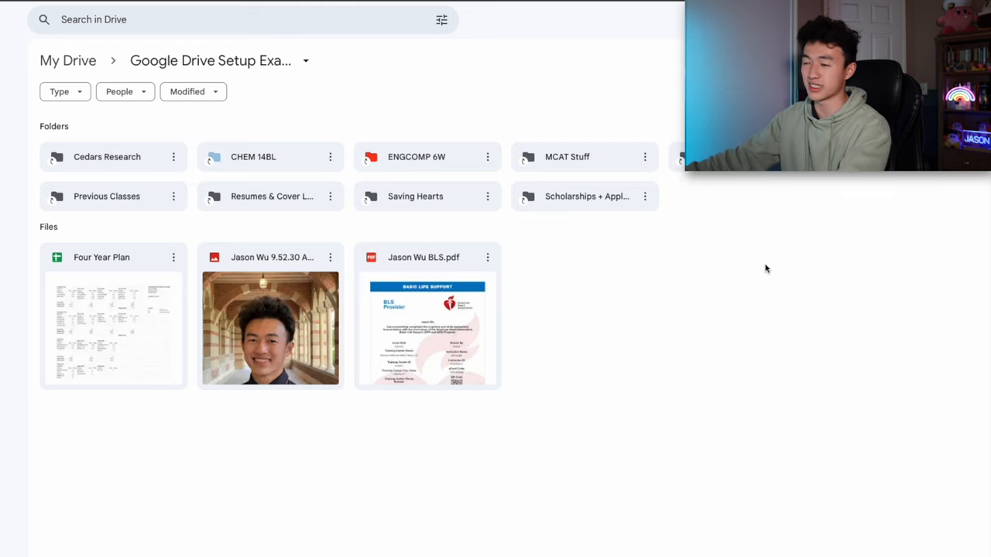
pyautogui.moveTo(183, 127)
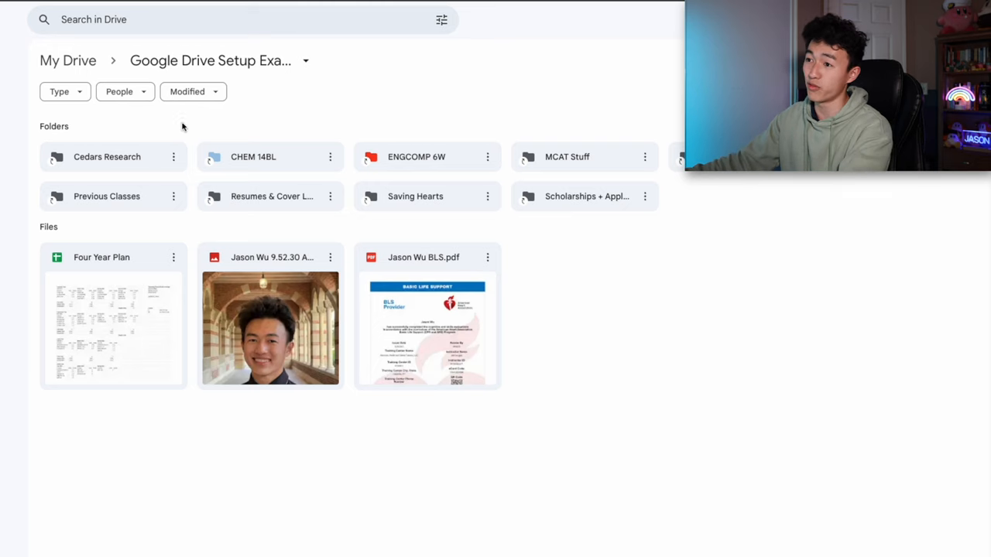
pyautogui.click(106, 156)
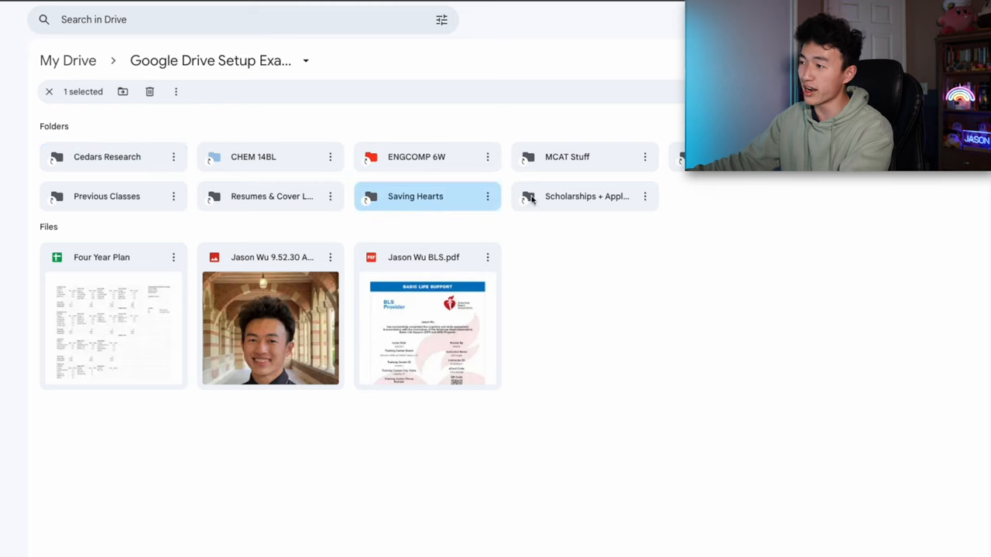
pyautogui.moveTo(716, 253)
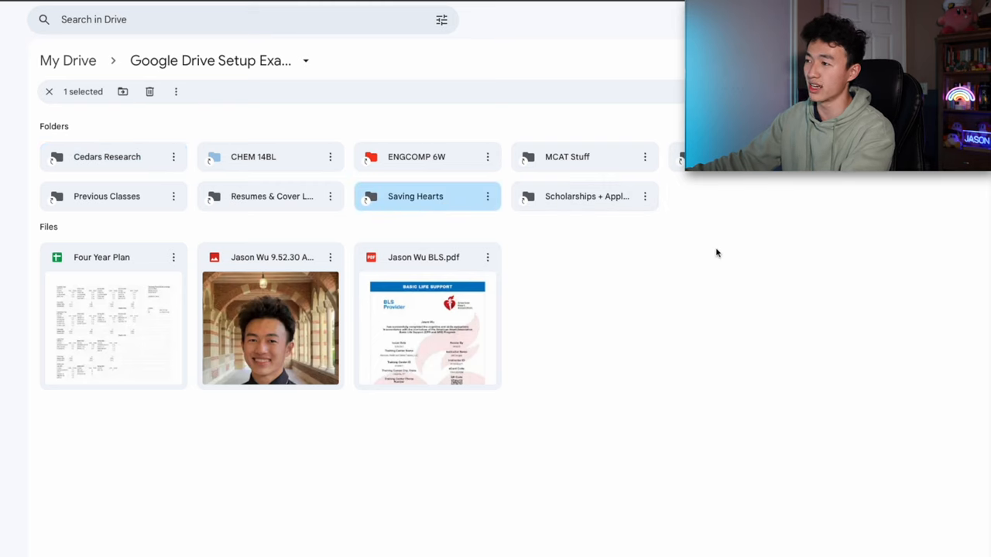
pyautogui.moveTo(596, 220)
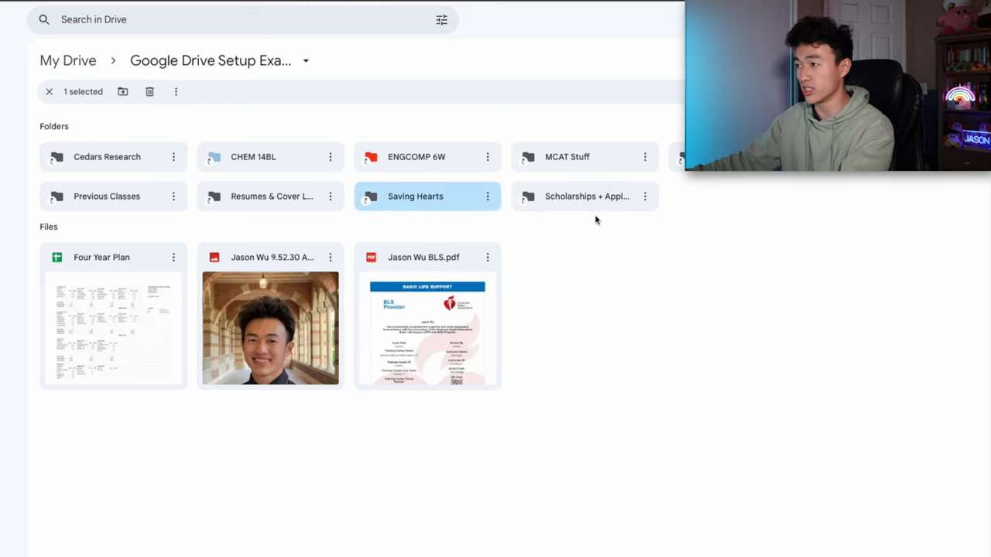
pyautogui.moveTo(585, 156)
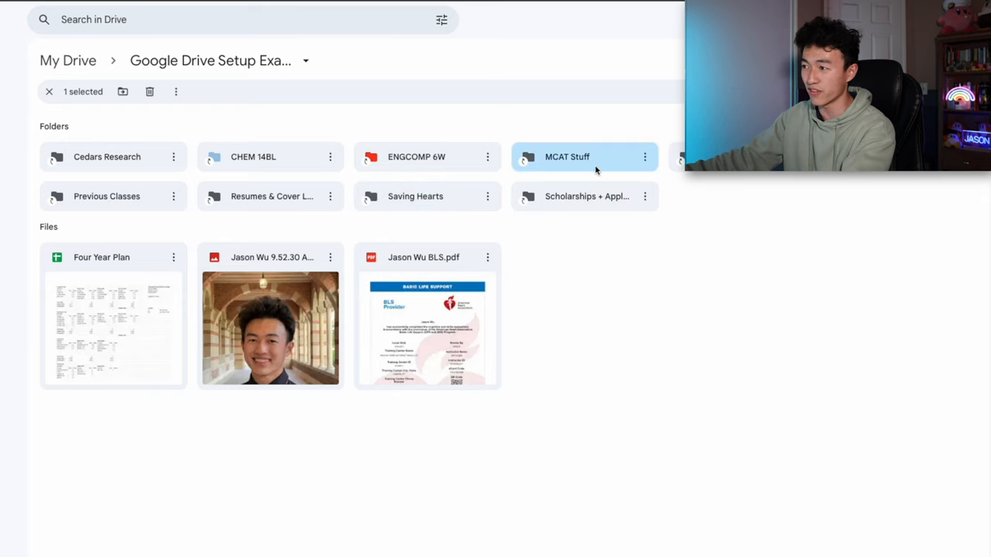
# Open Misc. Notes and browse CPR Notes, the investing guide and the research experience PDF
pyautogui.click(49, 91)
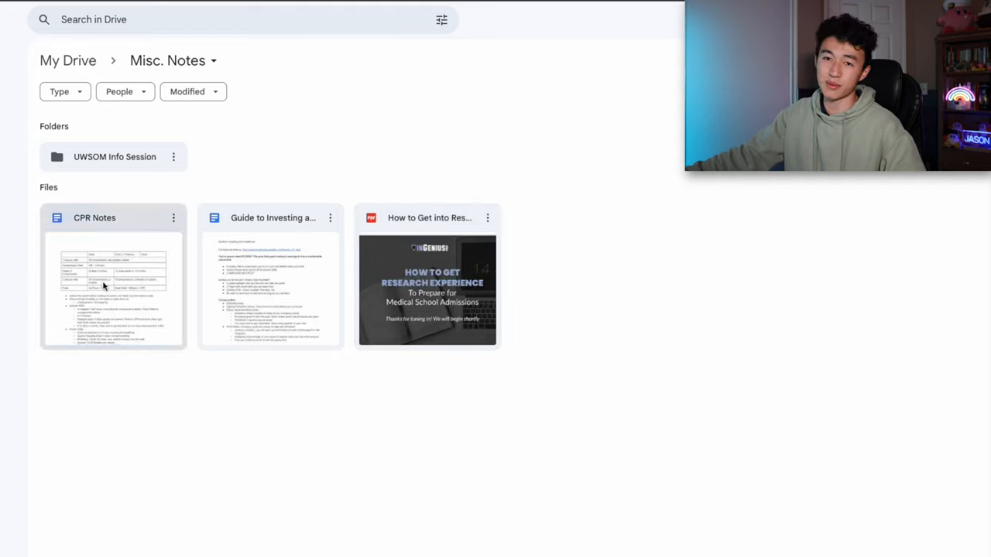
pyautogui.click(113, 288)
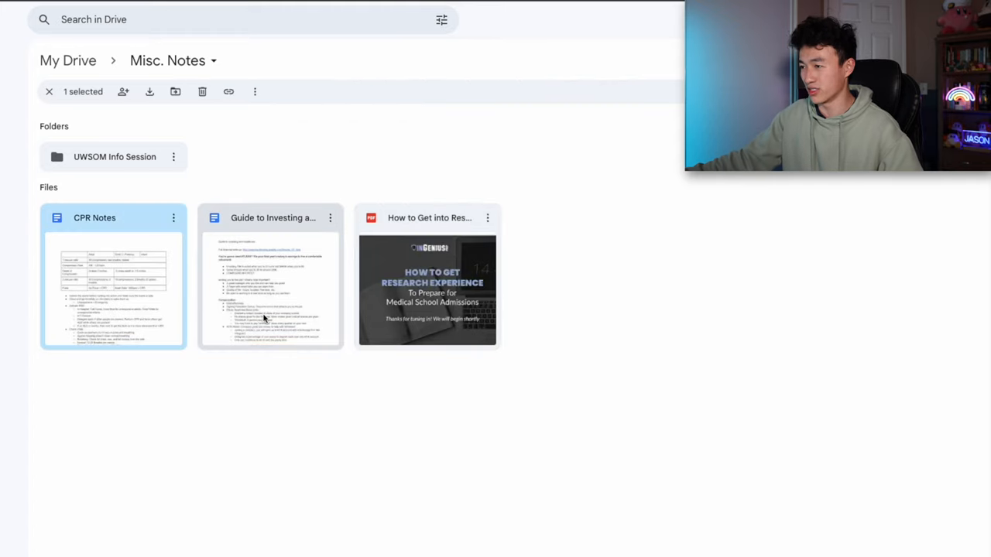
pyautogui.click(270, 276)
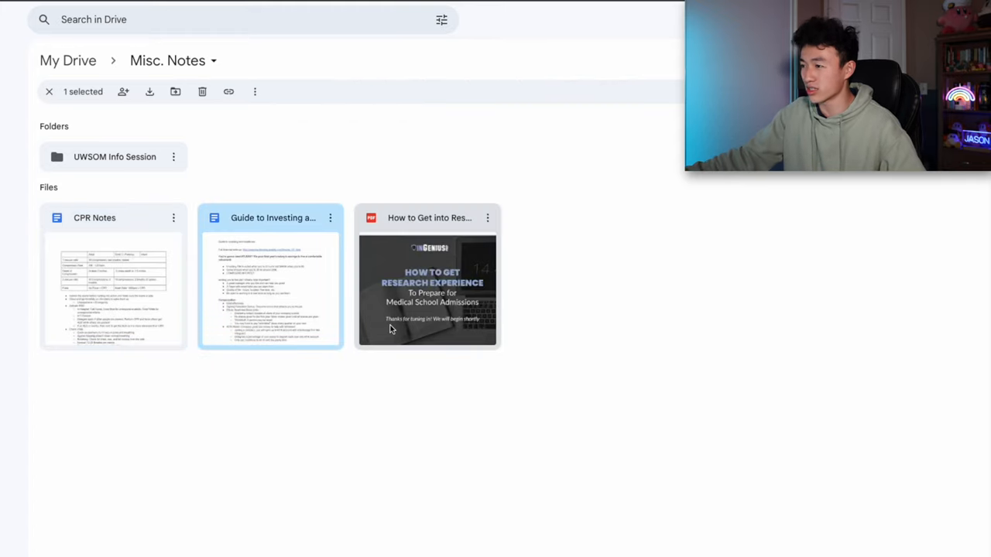
pyautogui.click(426, 276)
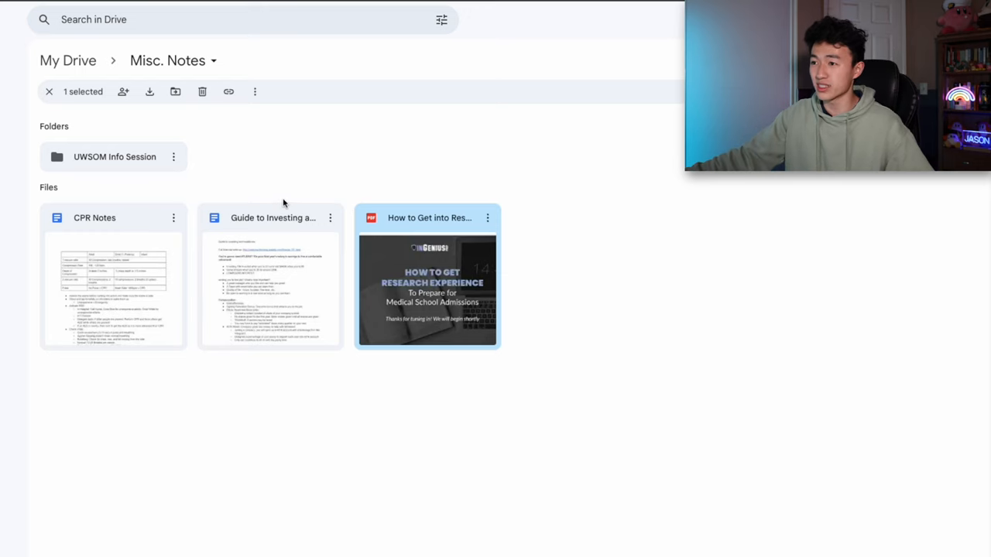
pyautogui.click(49, 92)
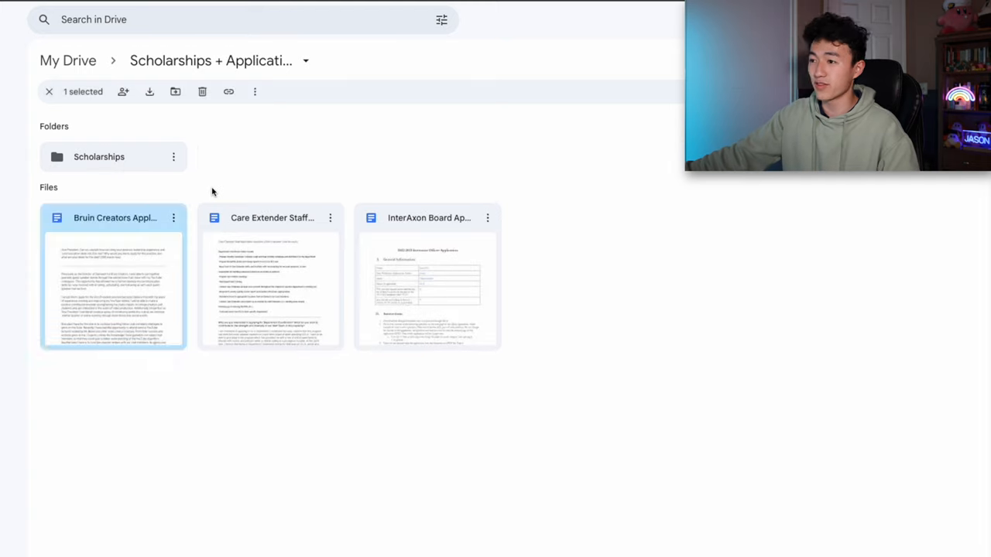
# Select the Bruin Creators application, then return to Google Drive Setup Example via the breadcrumb
pyautogui.click(49, 92)
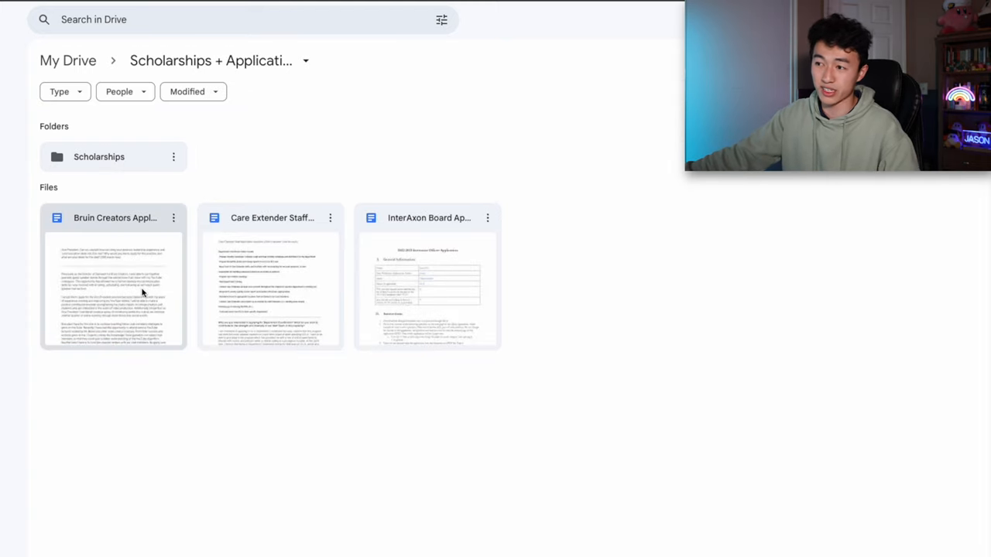
pyautogui.click(113, 291)
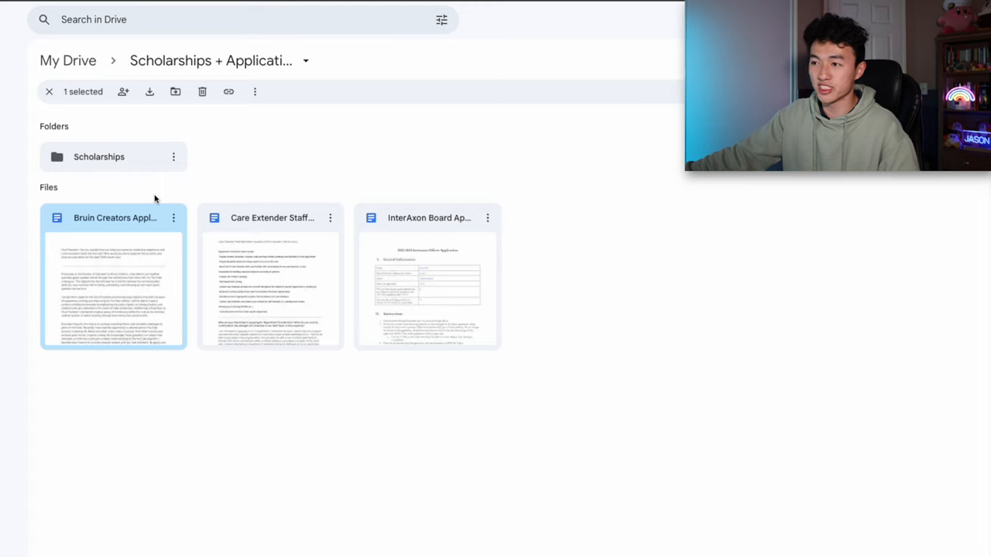
pyautogui.click(49, 92)
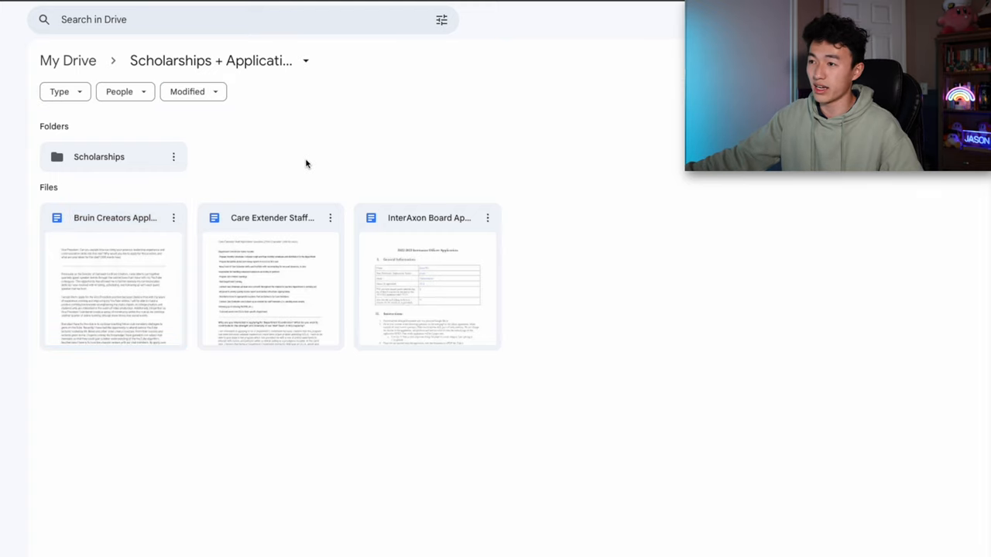
pyautogui.moveTo(260, 171)
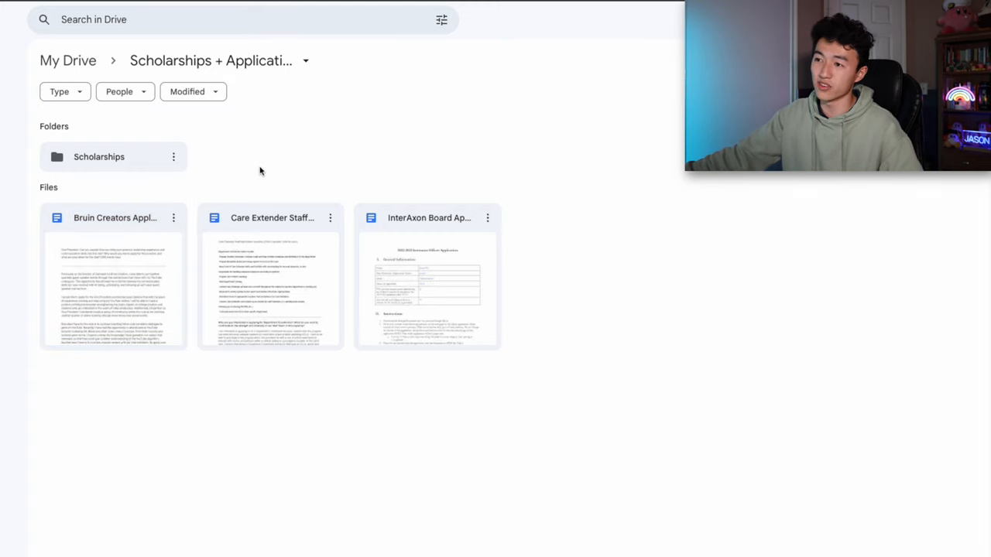
pyautogui.moveTo(379, 181)
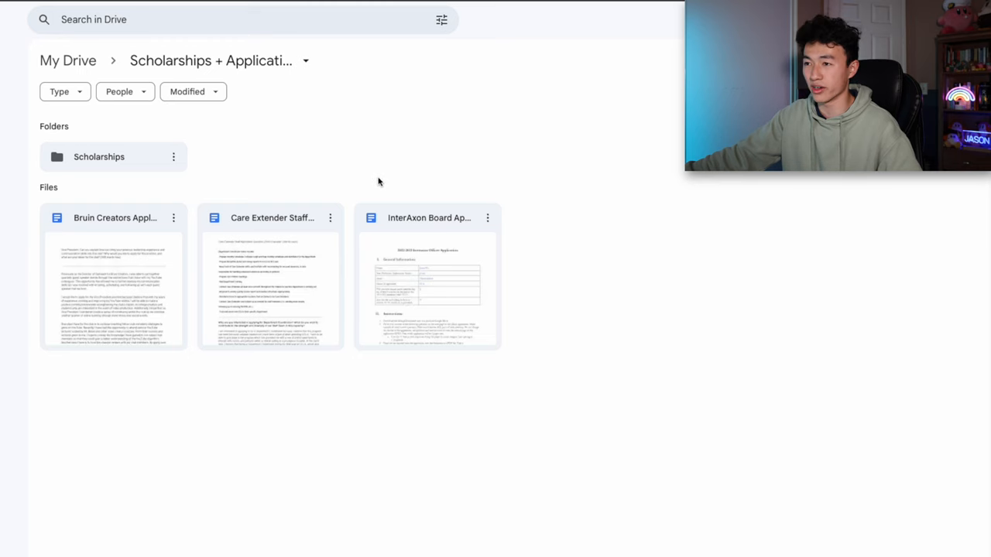
pyautogui.click(68, 60)
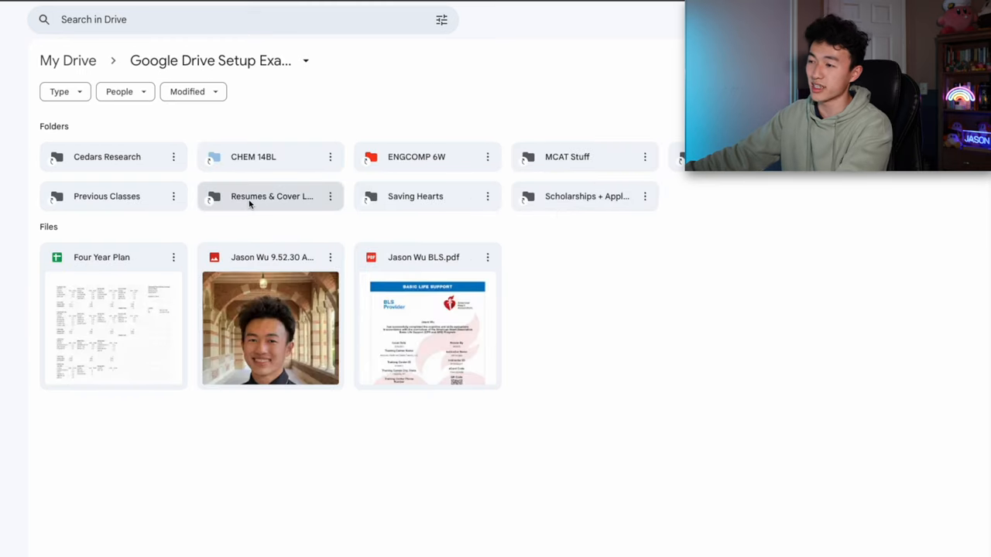
pyautogui.click(271, 196)
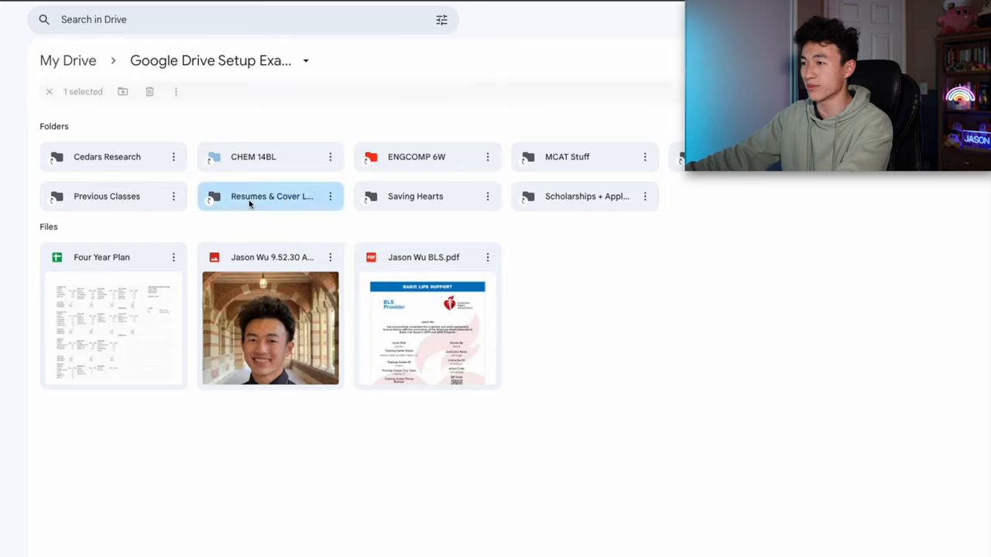
# Open Resumes & Cover Letters, select the CRC cover letter and show the resume's actions menu
pyautogui.doubleClick(270, 196)
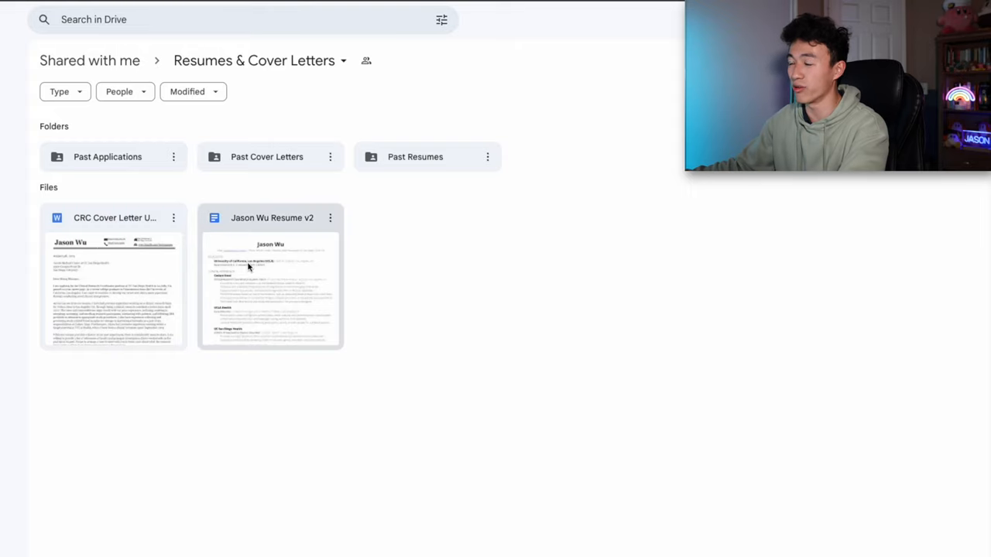
pyautogui.click(271, 279)
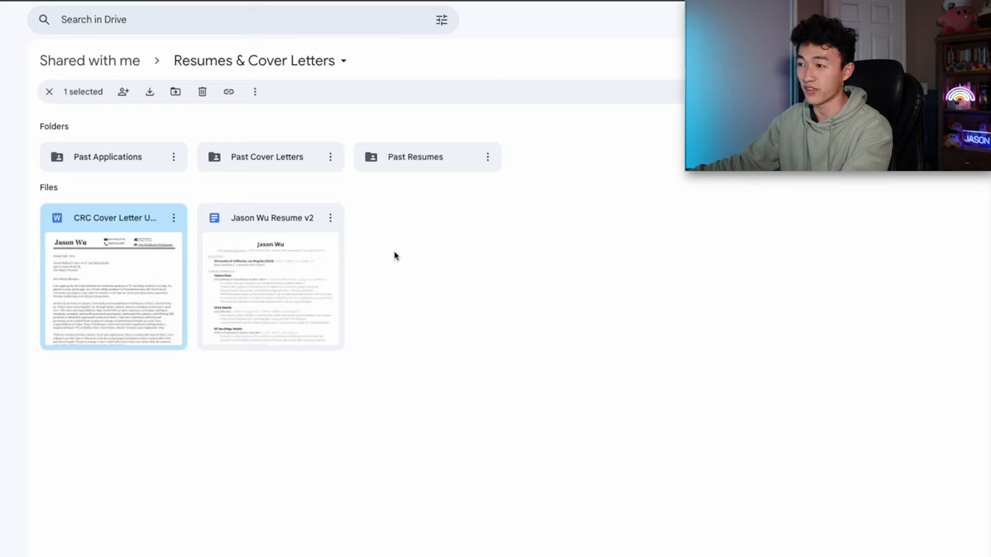
pyautogui.rightClick(271, 290)
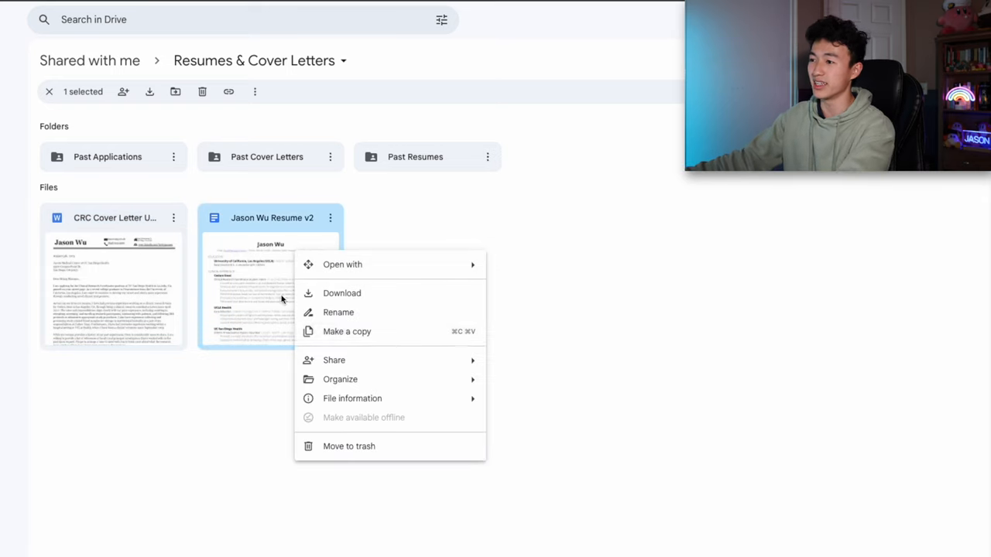
pyautogui.moveTo(249, 277)
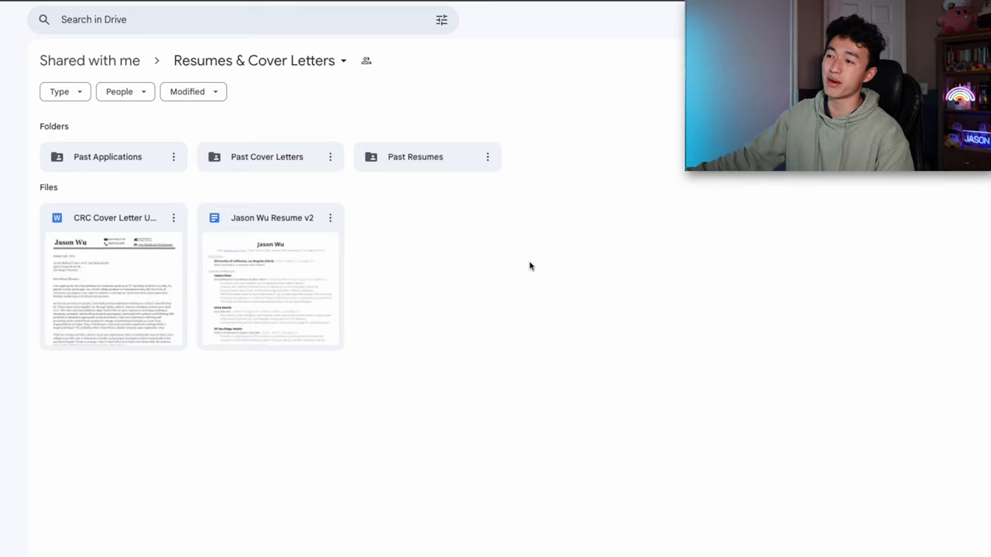
pyautogui.moveTo(173, 176)
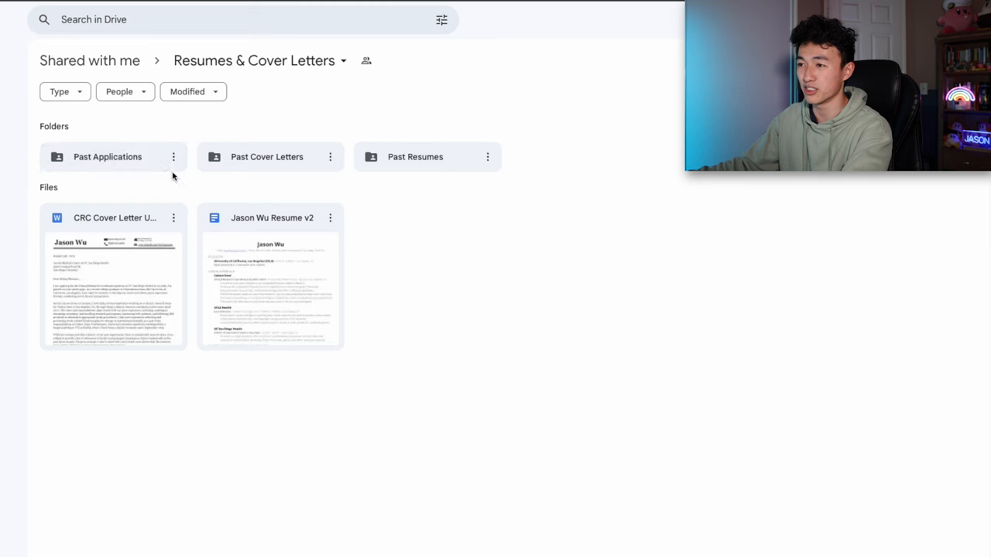
pyautogui.moveTo(108, 156)
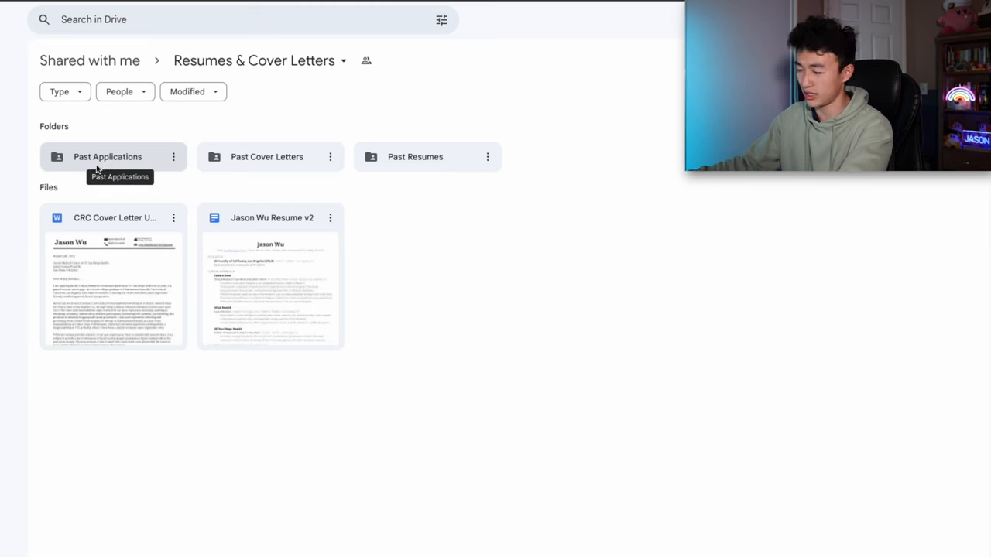
pyautogui.moveTo(387, 251)
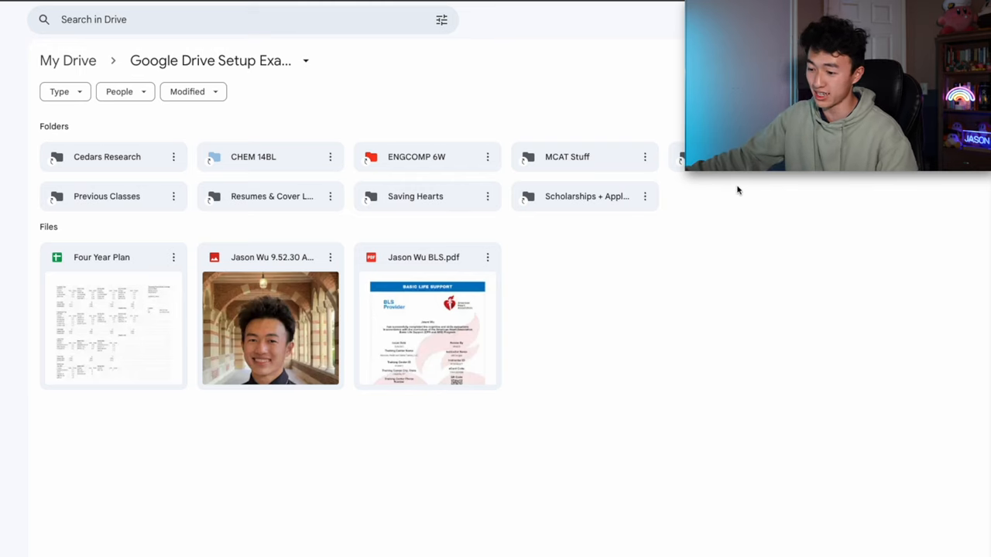
pyautogui.moveTo(301, 168)
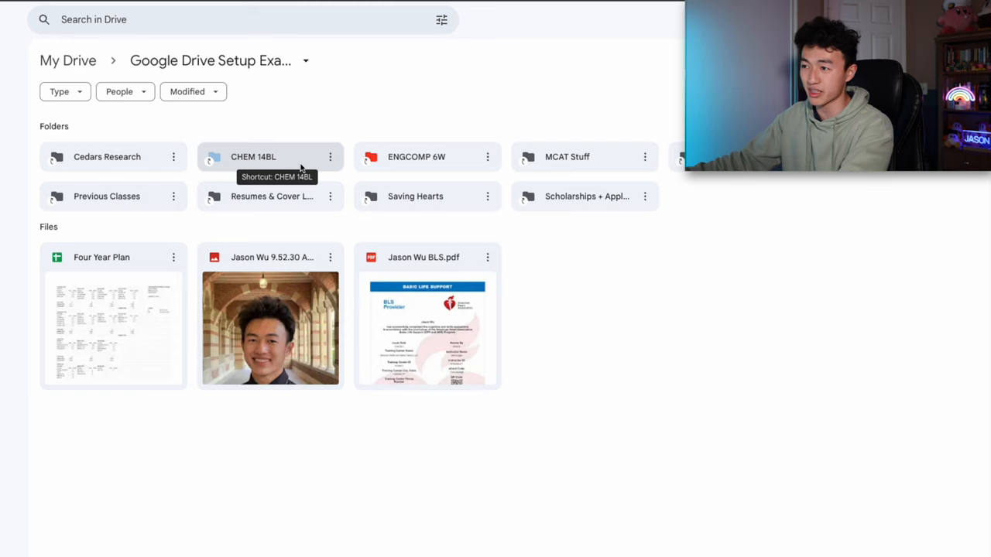
pyautogui.moveTo(280, 156)
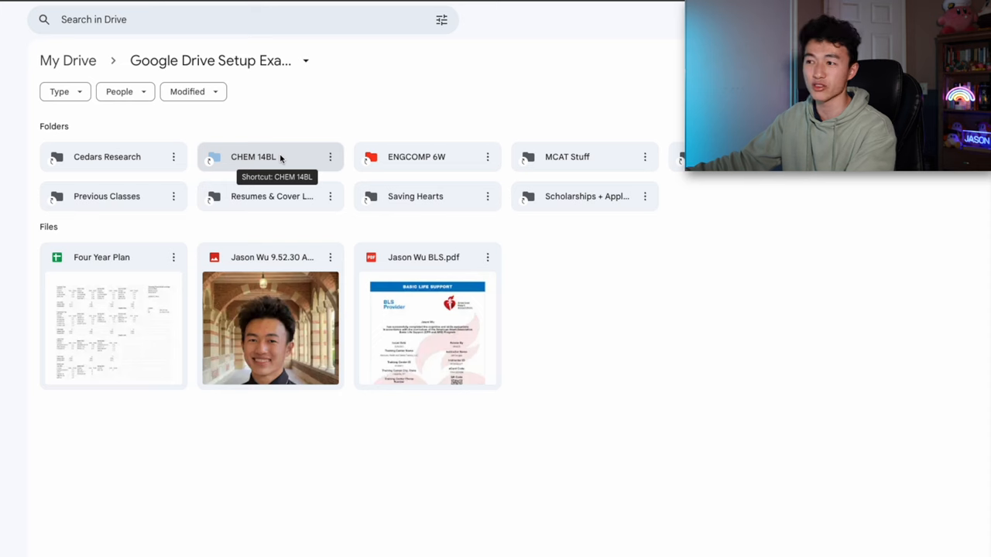
# Open CHEM 14BL and Lab #5, inspect the Lab #5 Data spreadsheet and flowchart
pyautogui.doubleClick(253, 156)
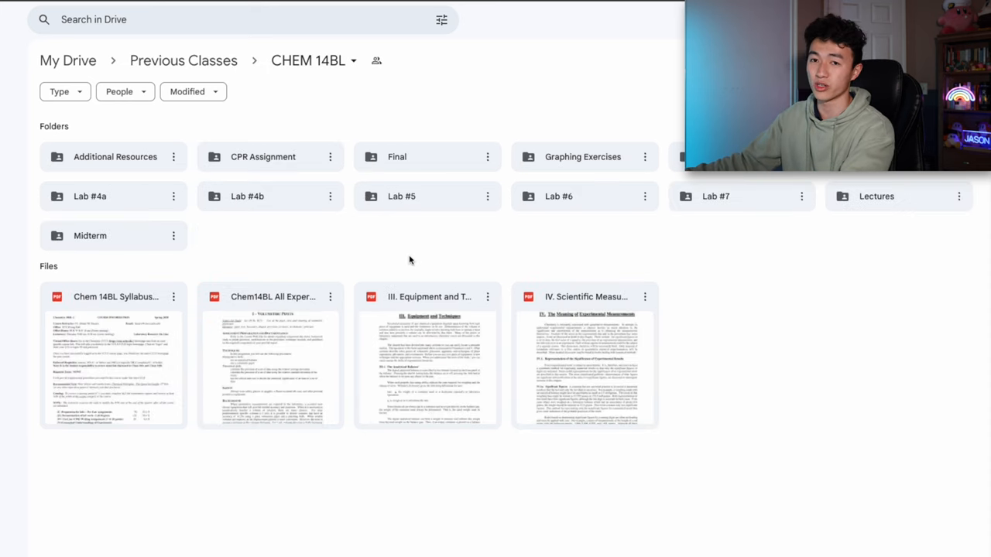
pyautogui.moveTo(401, 196)
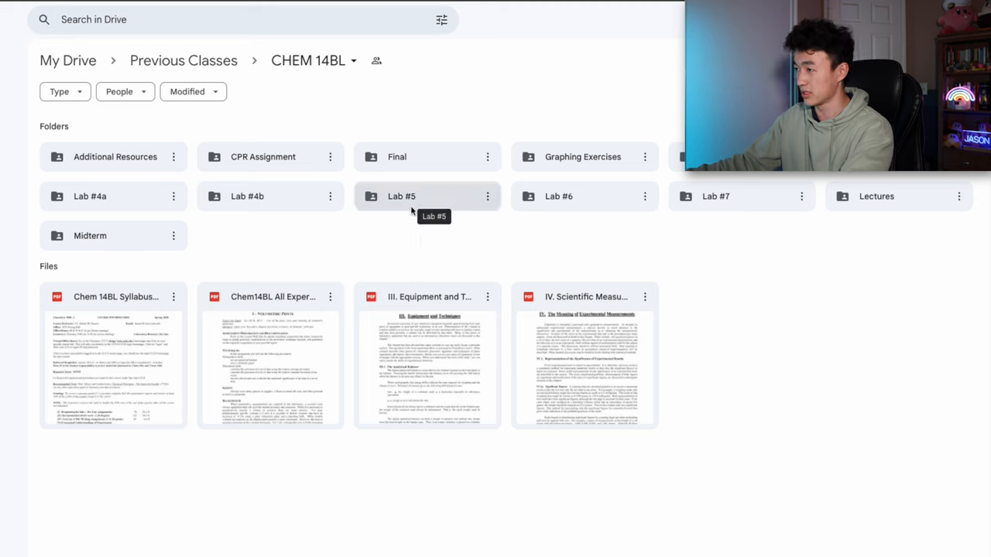
pyautogui.moveTo(420, 240)
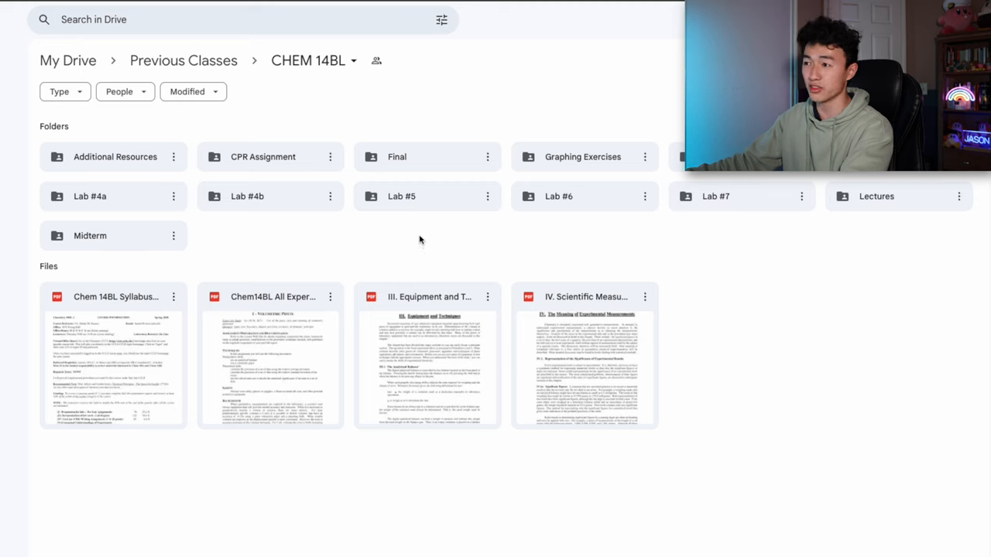
pyautogui.moveTo(422, 196)
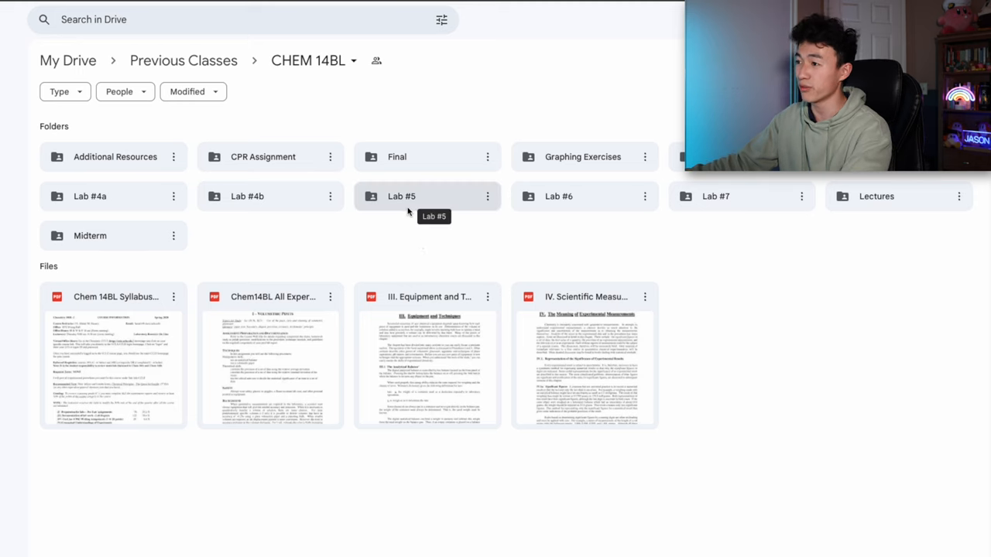
pyautogui.doubleClick(401, 196)
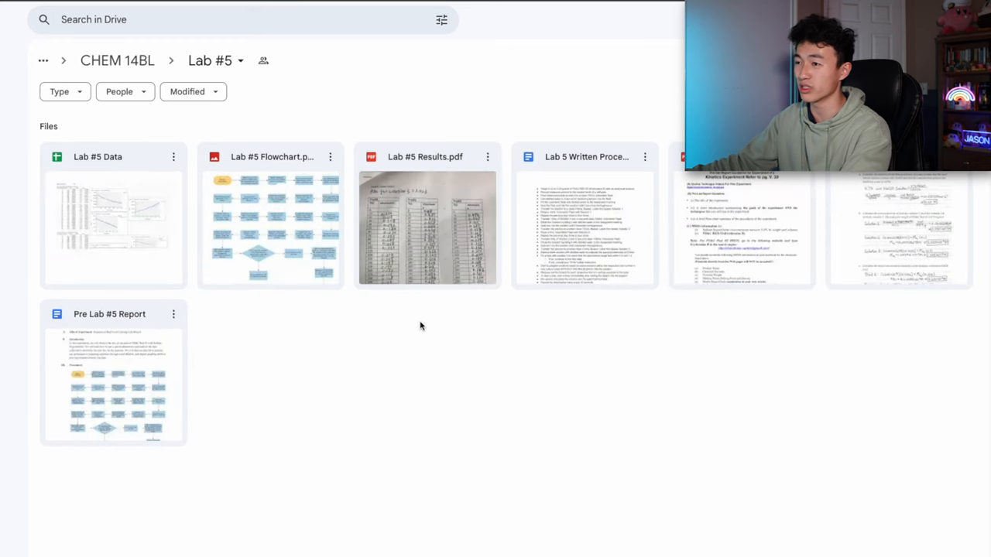
pyautogui.click(113, 224)
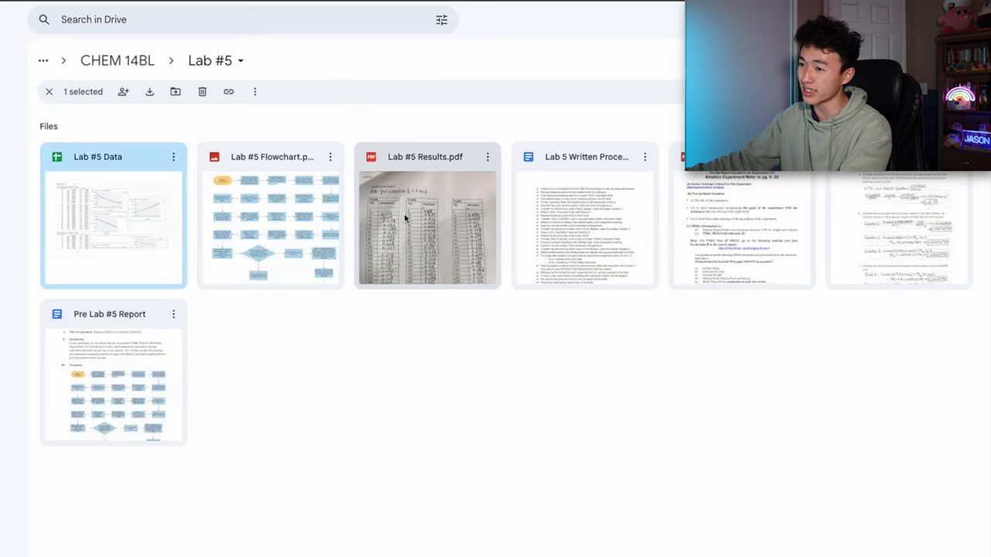
pyautogui.click(269, 217)
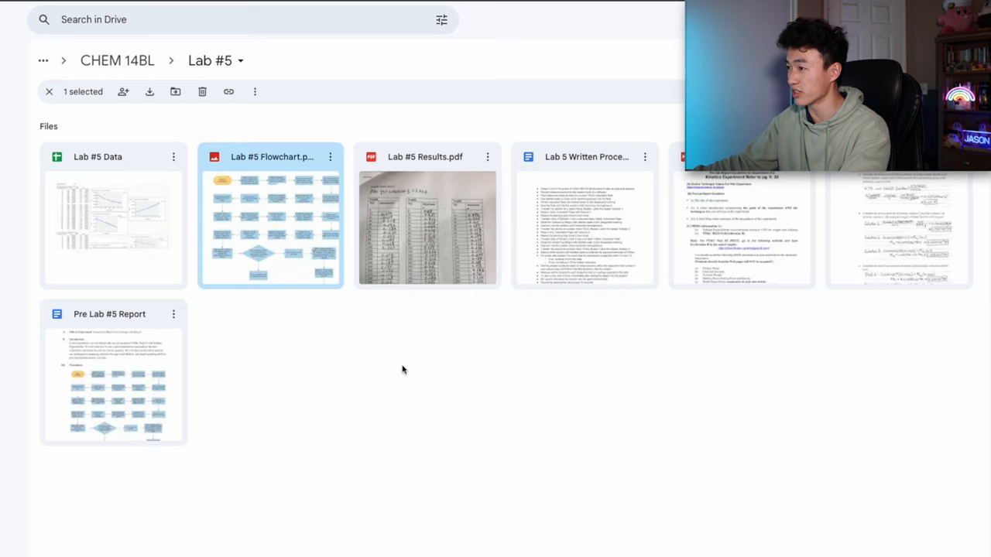
pyautogui.click(427, 224)
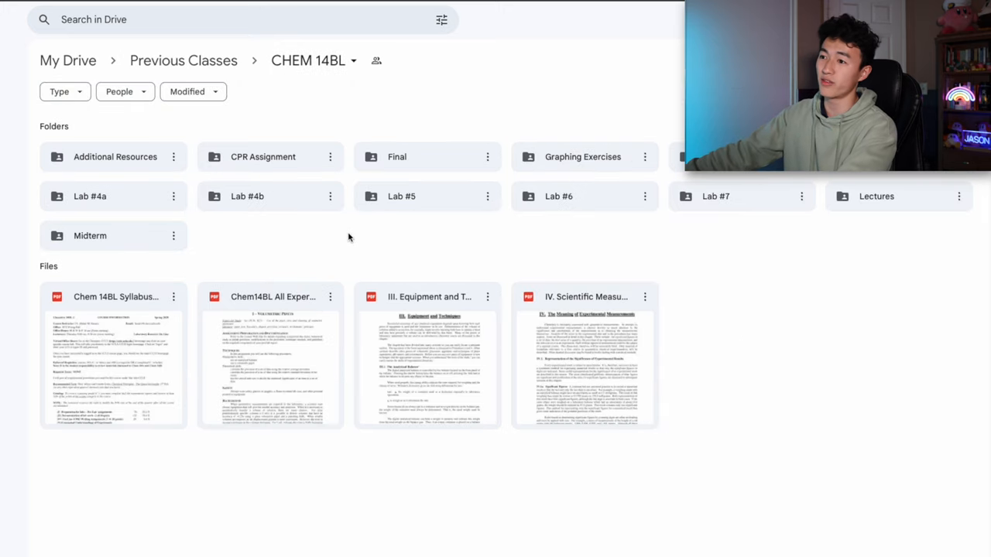
pyautogui.click(113, 235)
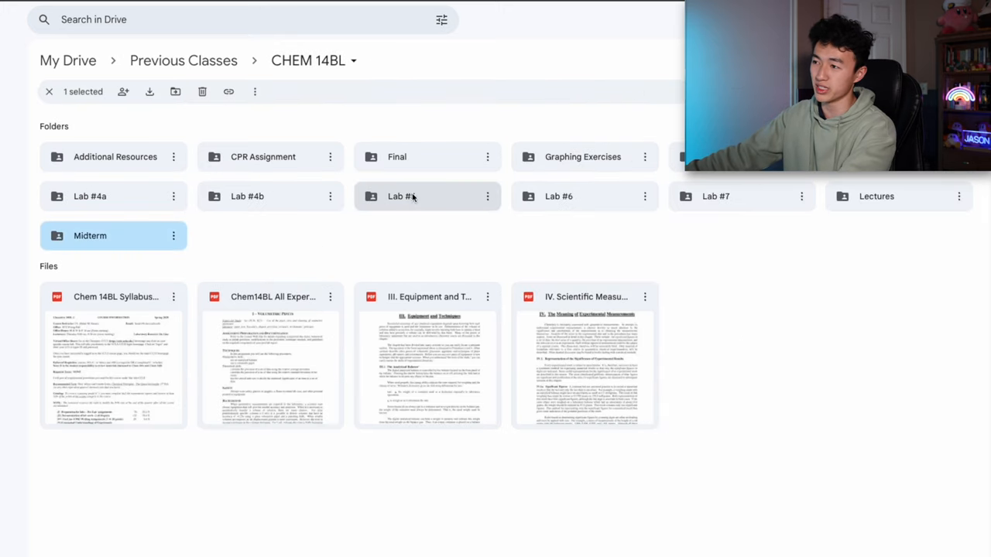
pyautogui.click(380, 236)
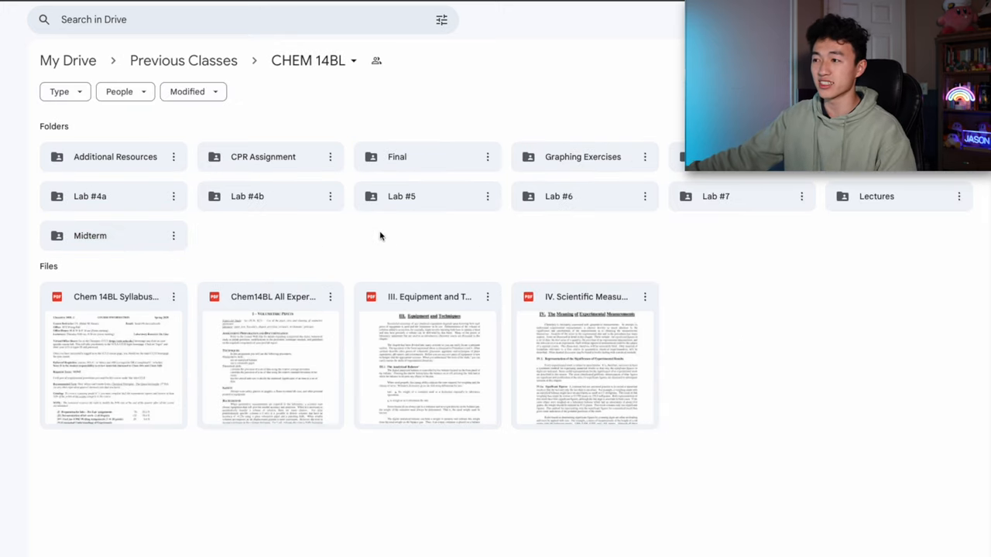
pyautogui.moveTo(358, 251)
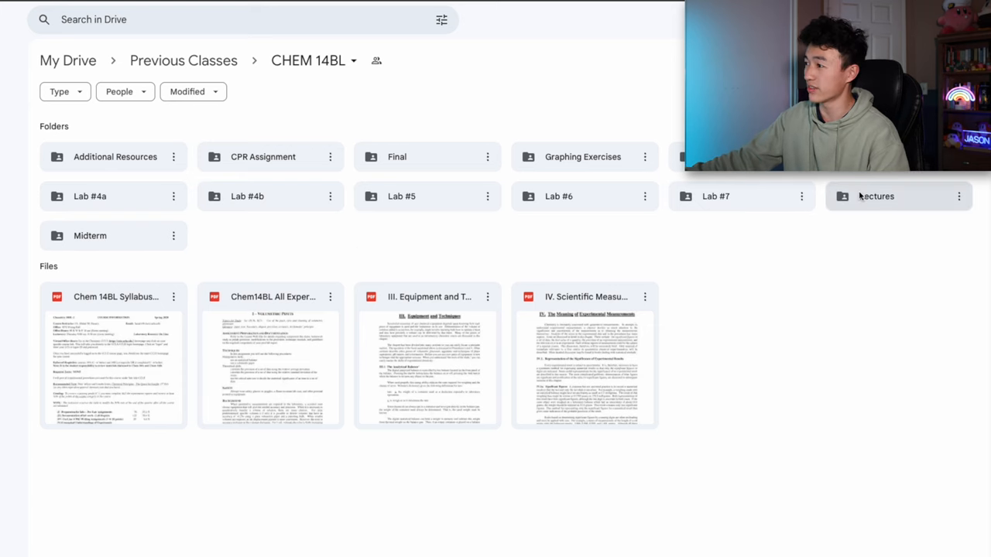
pyautogui.doubleClick(876, 196)
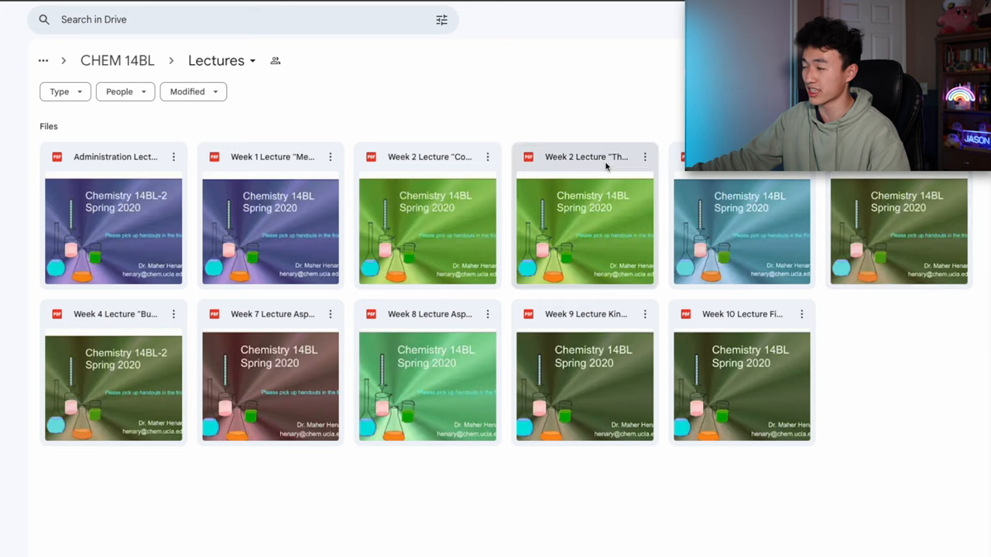
pyautogui.moveTo(117, 60)
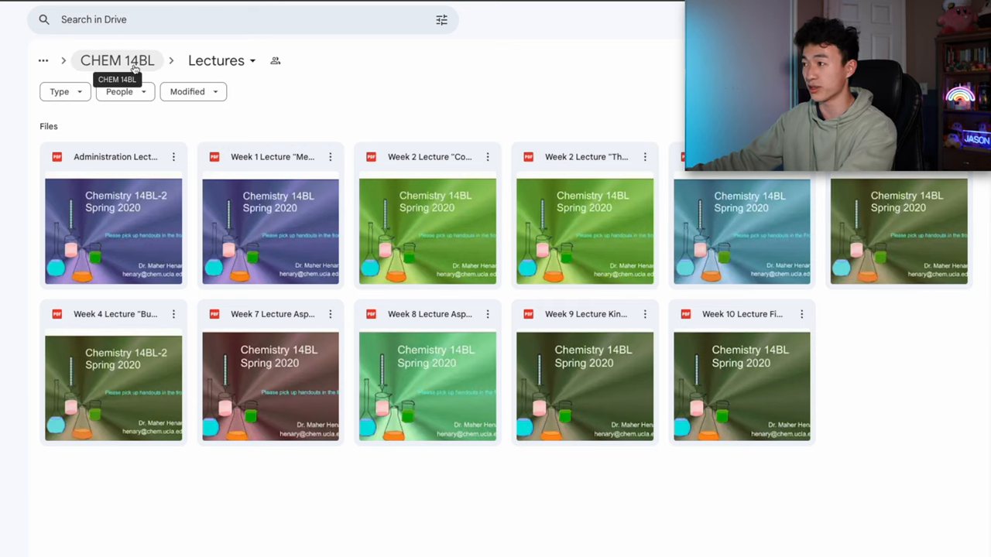
pyautogui.click(118, 60)
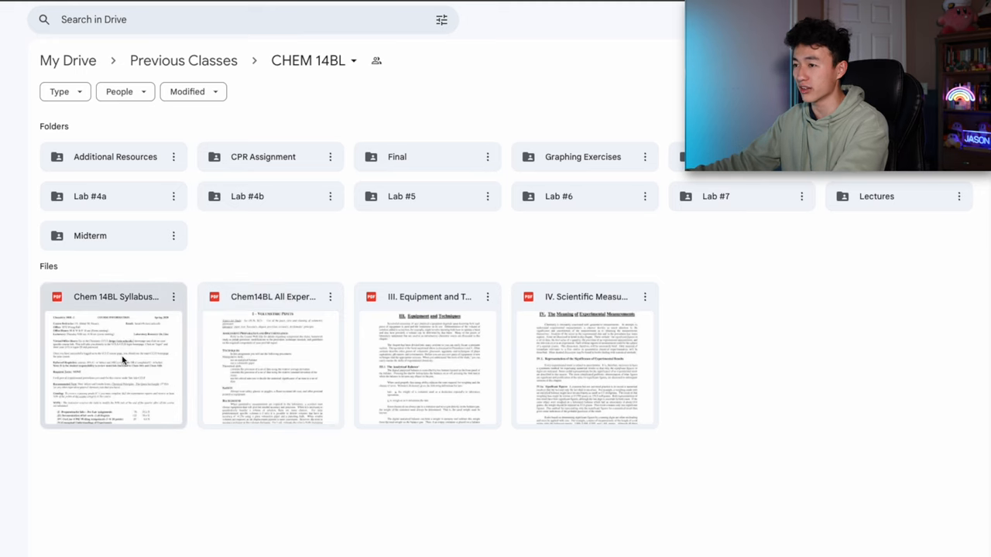
pyautogui.moveTo(149, 420)
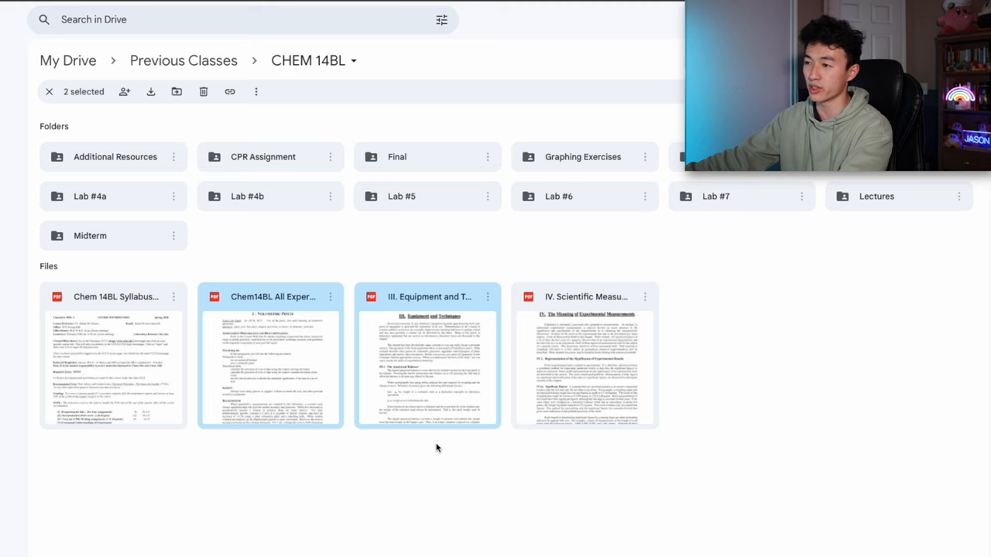
pyautogui.click(435, 450)
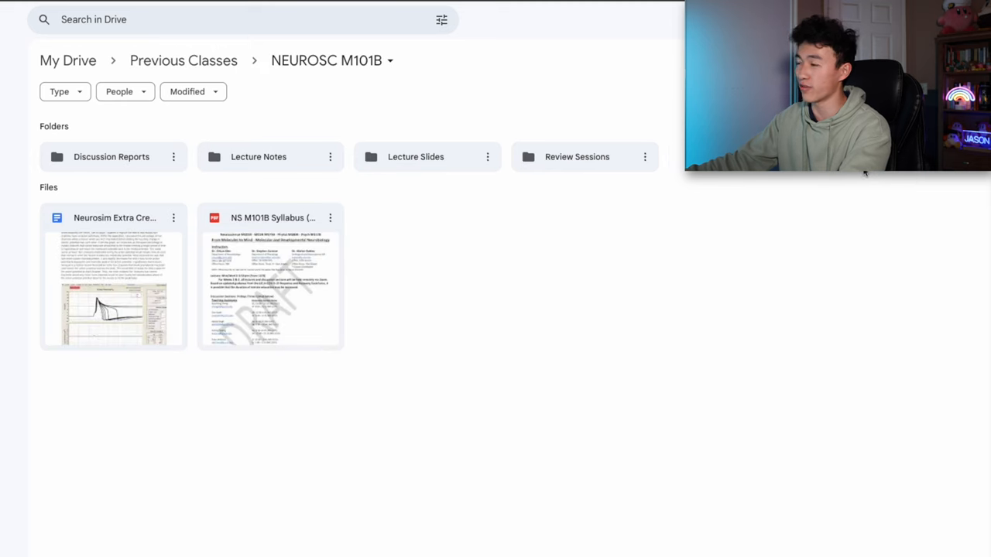
pyautogui.moveTo(714, 256)
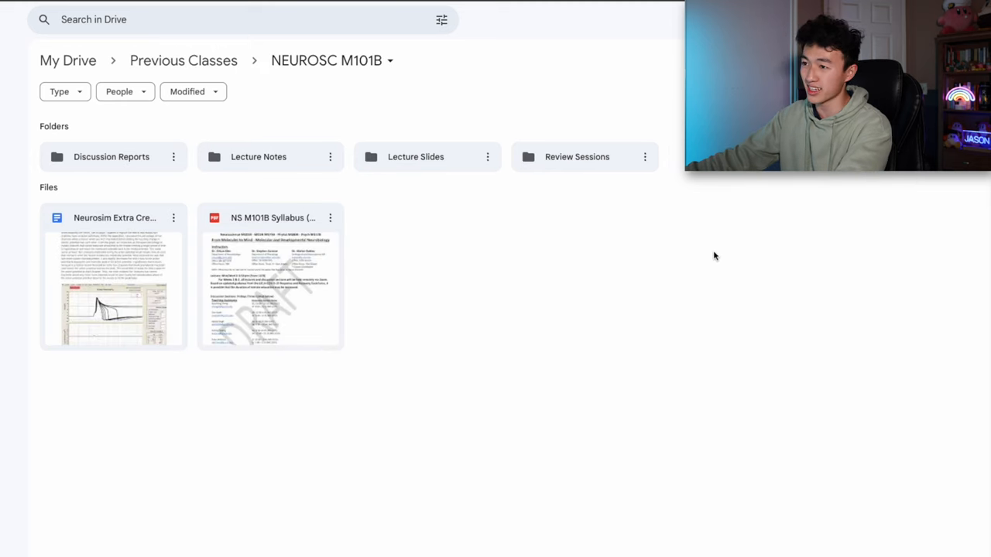
pyautogui.moveTo(671, 300)
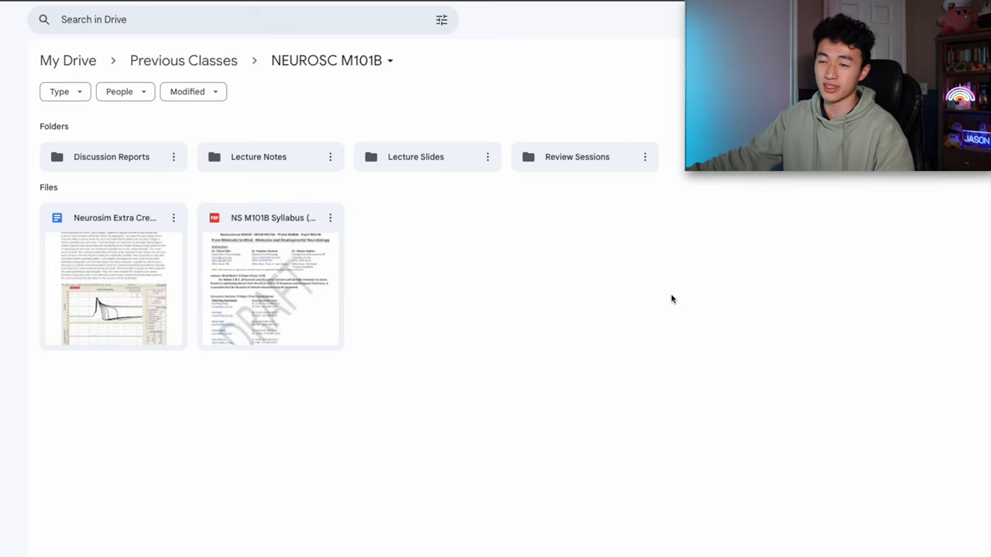
pyautogui.moveTo(643, 304)
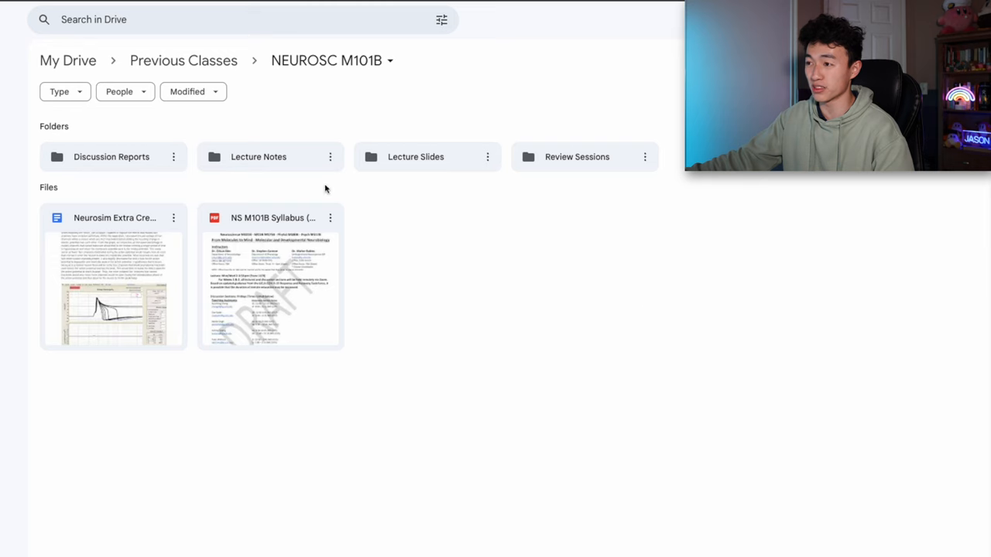
# Open the NEUROSC M101B Lecture Notes folder and select NSM101B Notes.pdf
pyautogui.click(258, 156)
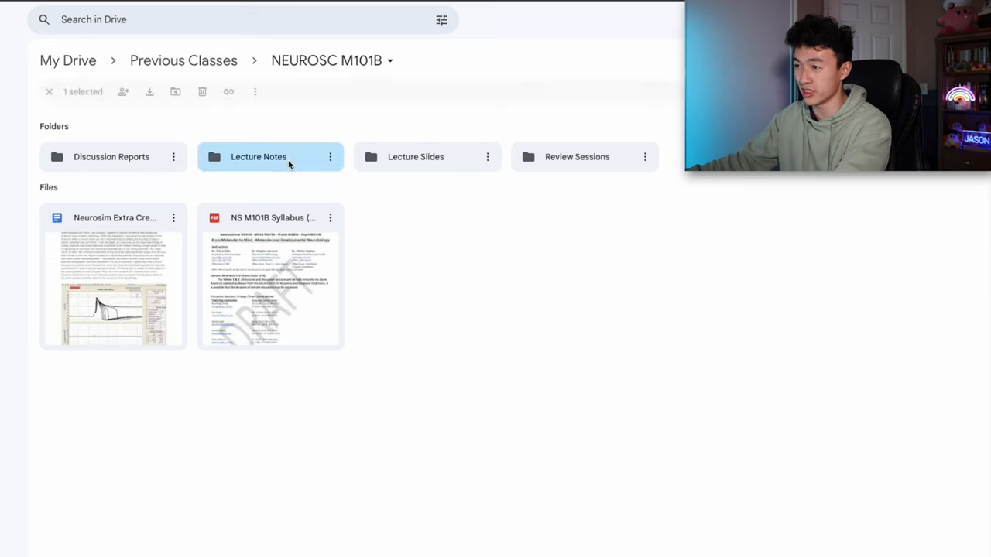
pyautogui.doubleClick(259, 156)
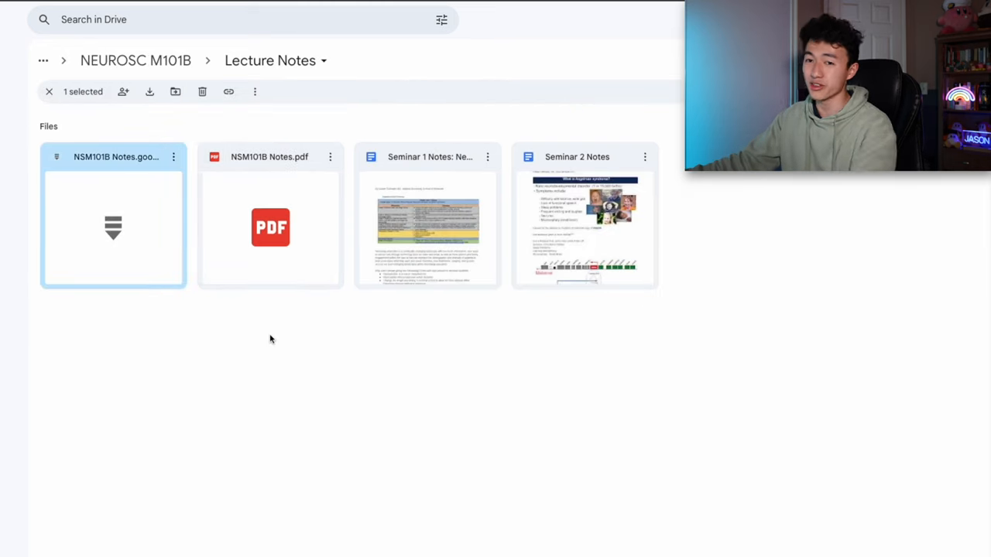
pyautogui.moveTo(259, 336)
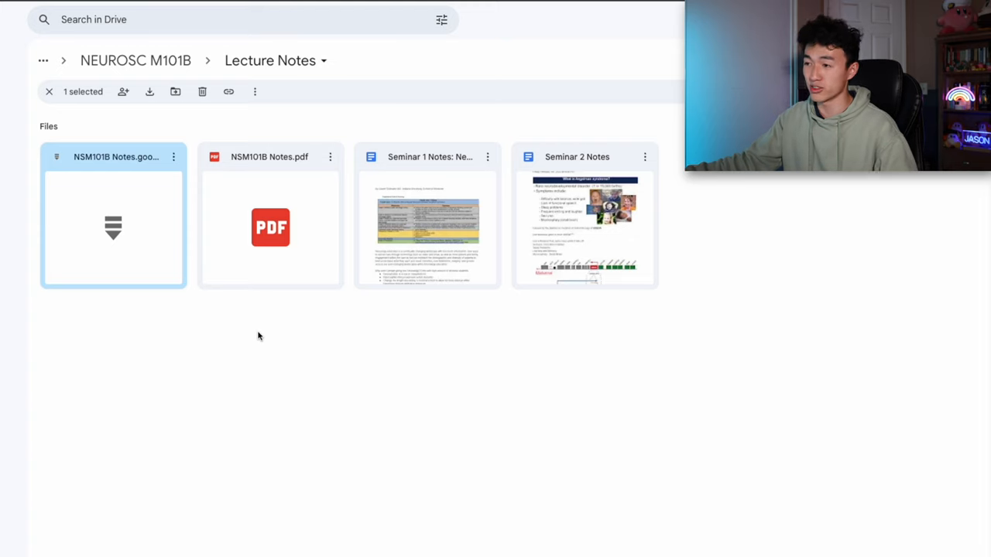
pyautogui.click(270, 227)
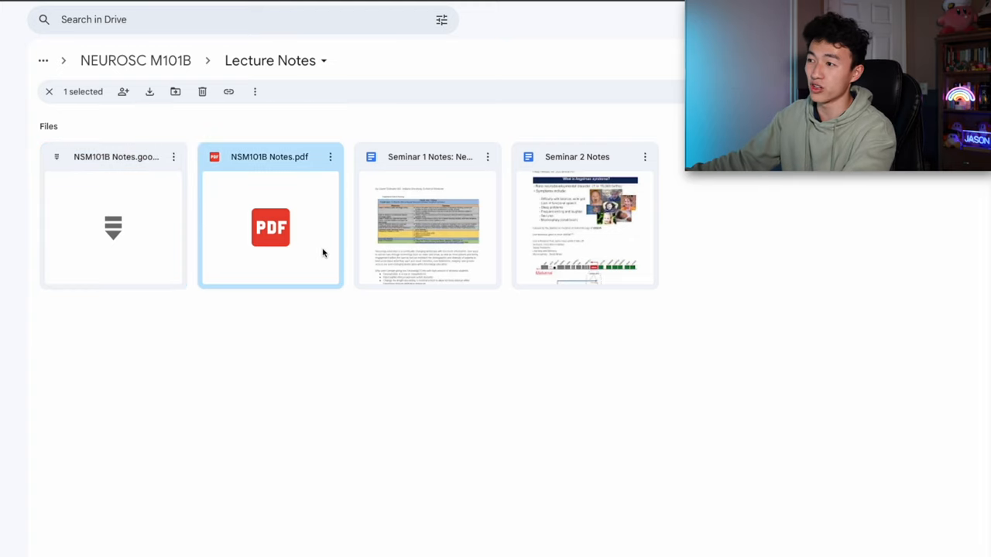
pyautogui.moveTo(328, 249)
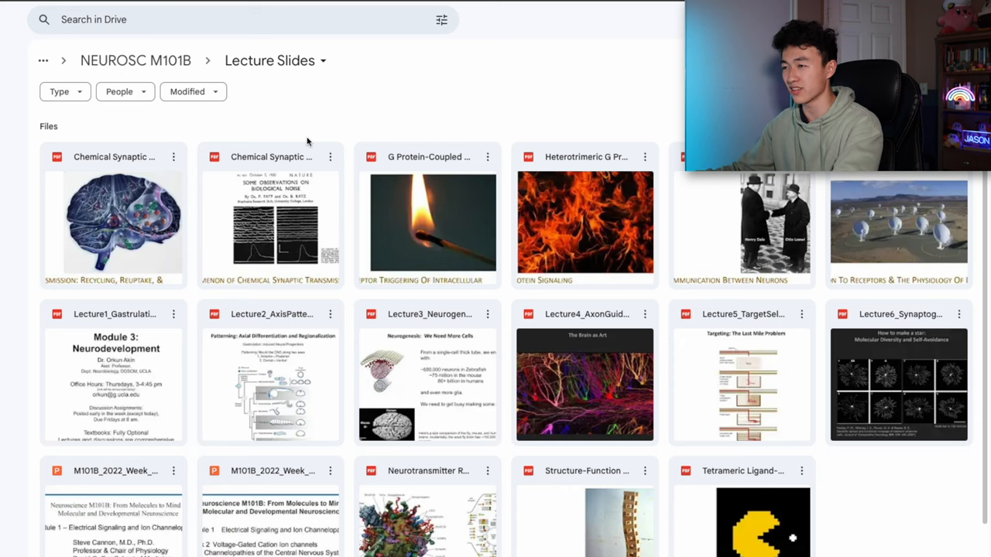
# Return to NEUROSC M101B through the breadcrumb after each subfolder visit
pyautogui.click(135, 60)
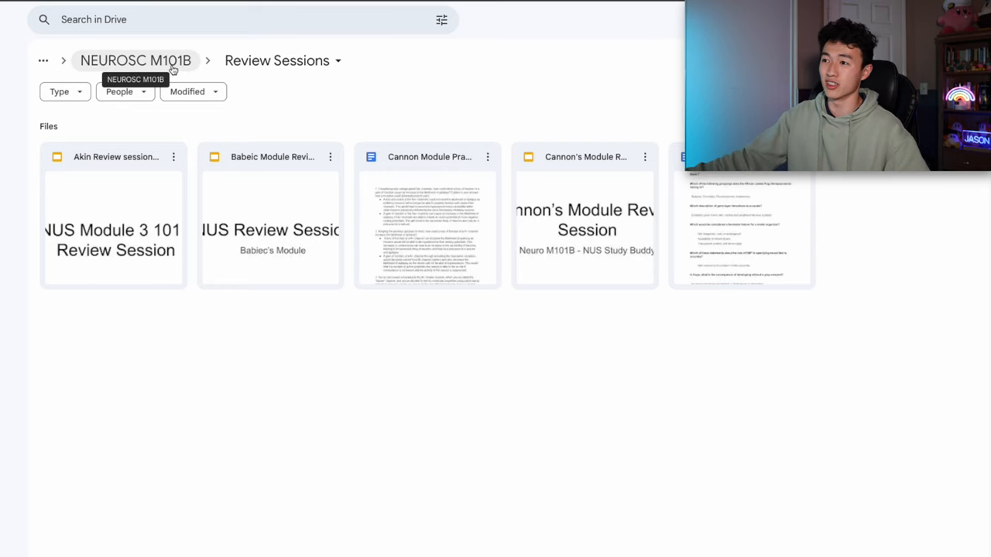
pyautogui.click(135, 60)
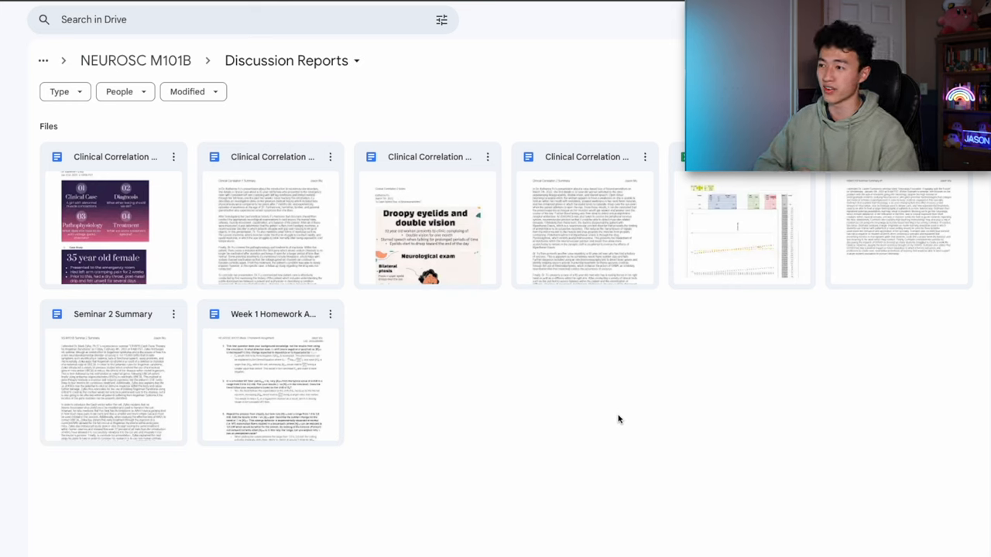
pyautogui.click(135, 60)
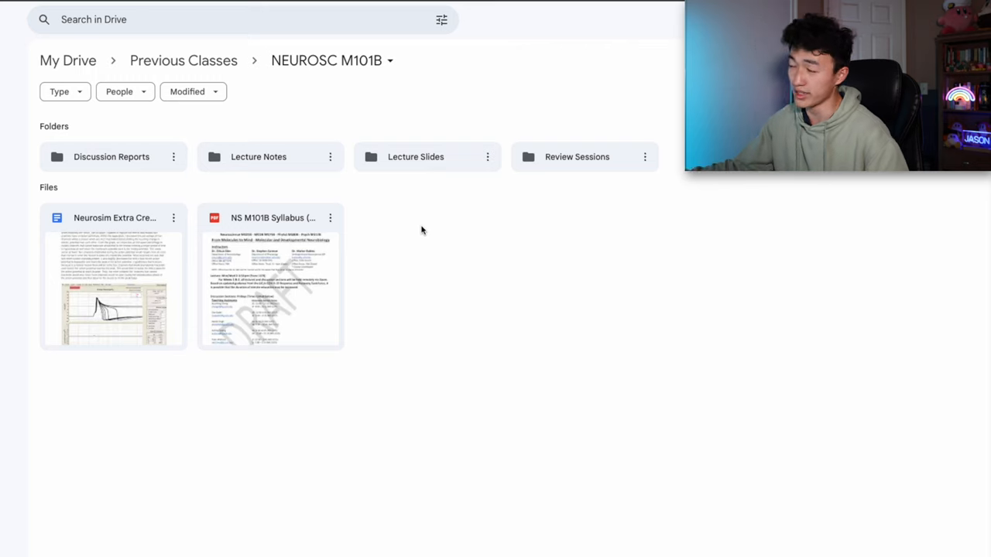
pyautogui.moveTo(390, 313)
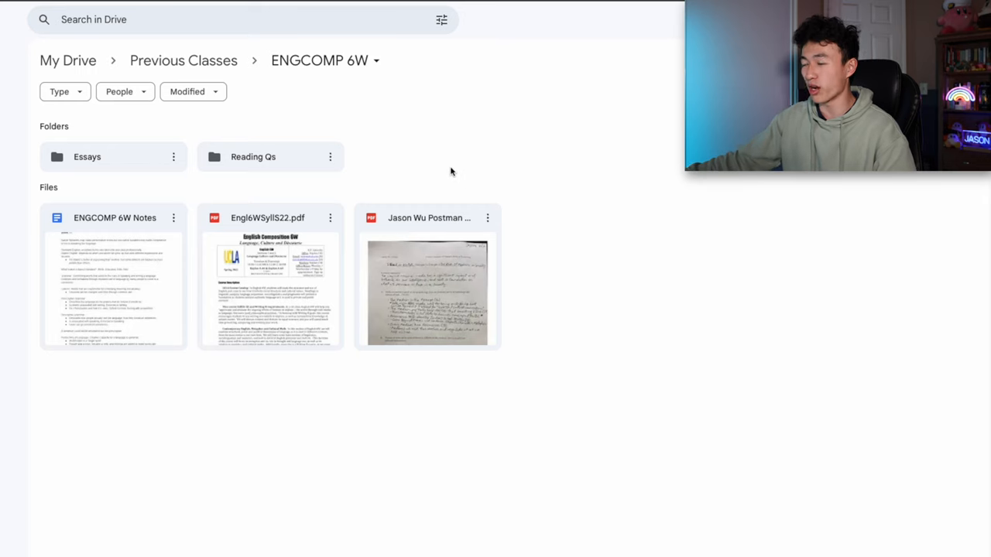
pyautogui.moveTo(565, 191)
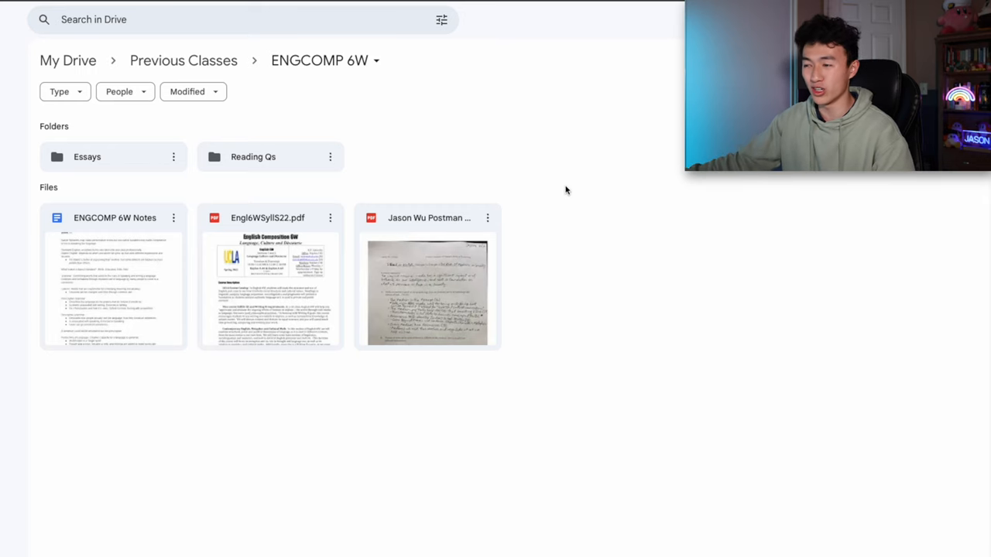
# Select and open the ENGCOMP 6W Notes document
pyautogui.click(113, 290)
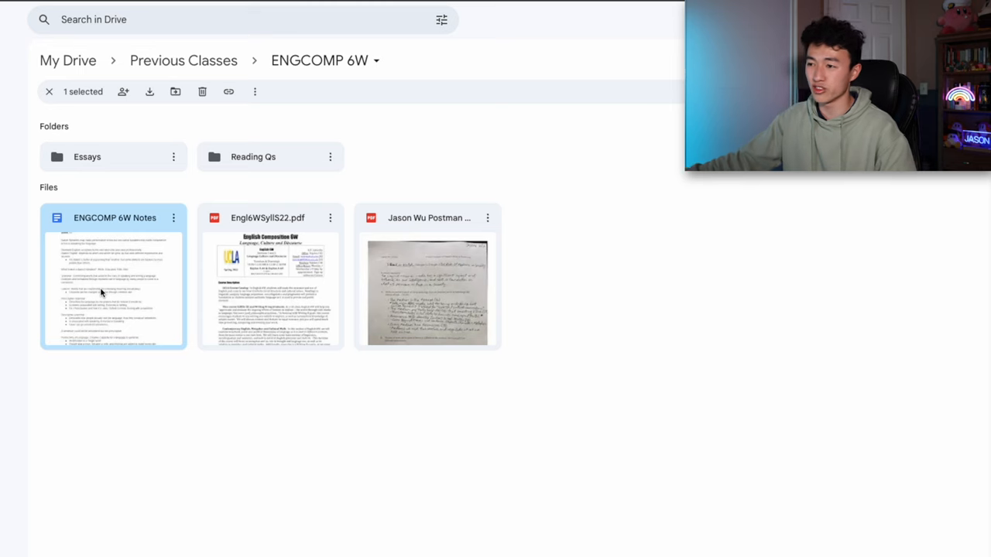
pyautogui.moveTo(107, 294)
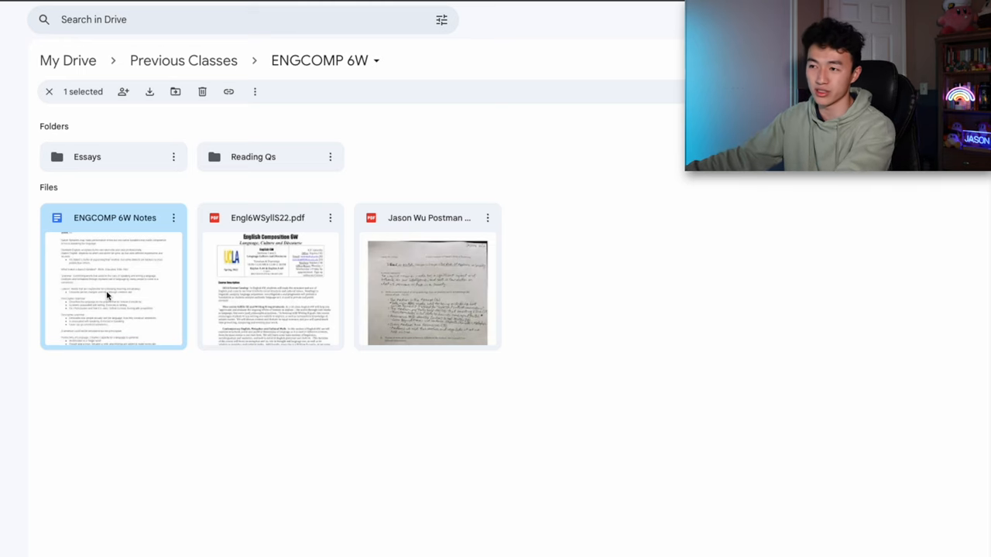
pyautogui.doubleClick(113, 276)
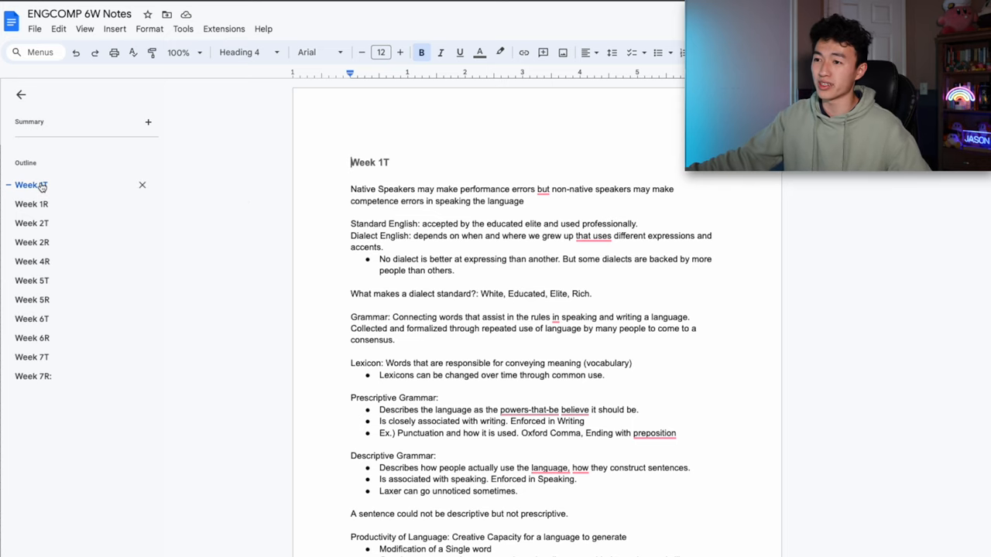
pyautogui.moveTo(43, 195)
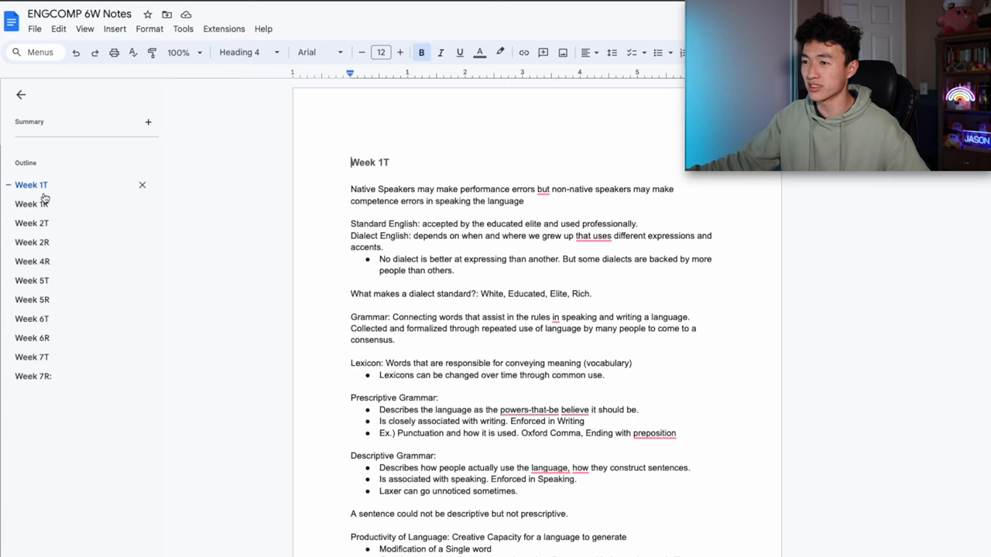
pyautogui.moveTo(32, 204)
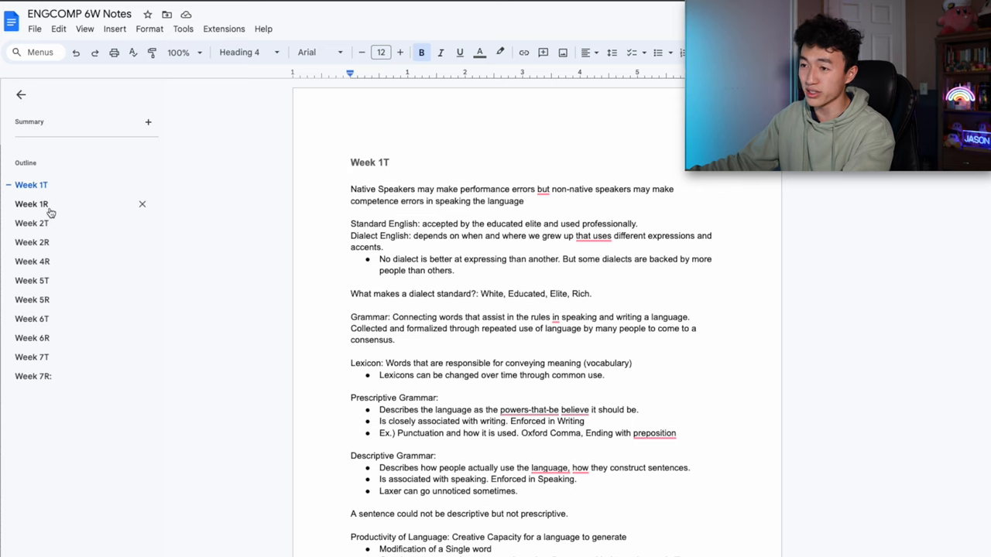
pyautogui.moveTo(82, 254)
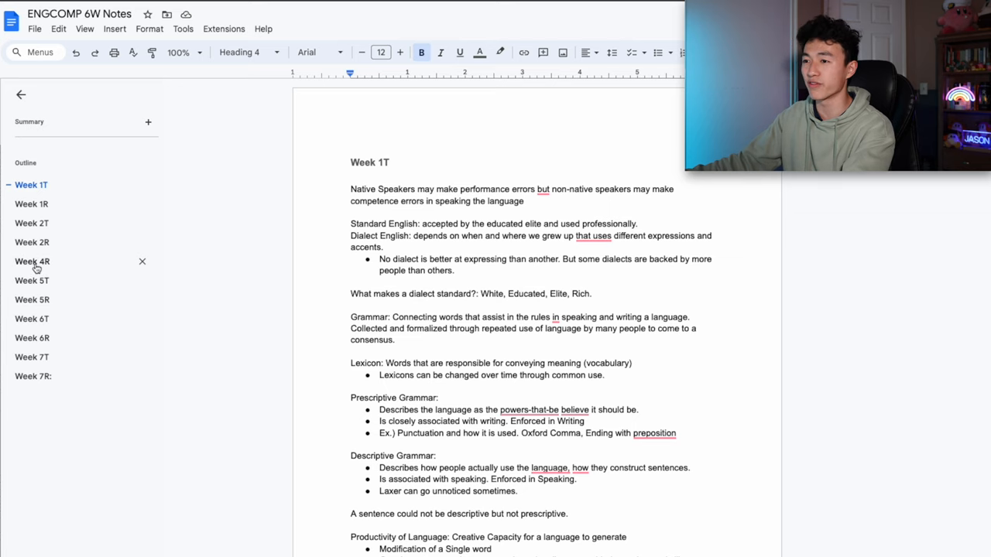
# Close the ENGCOMP 6W Notes document and return to its Drive folder
pyautogui.click(32, 261)
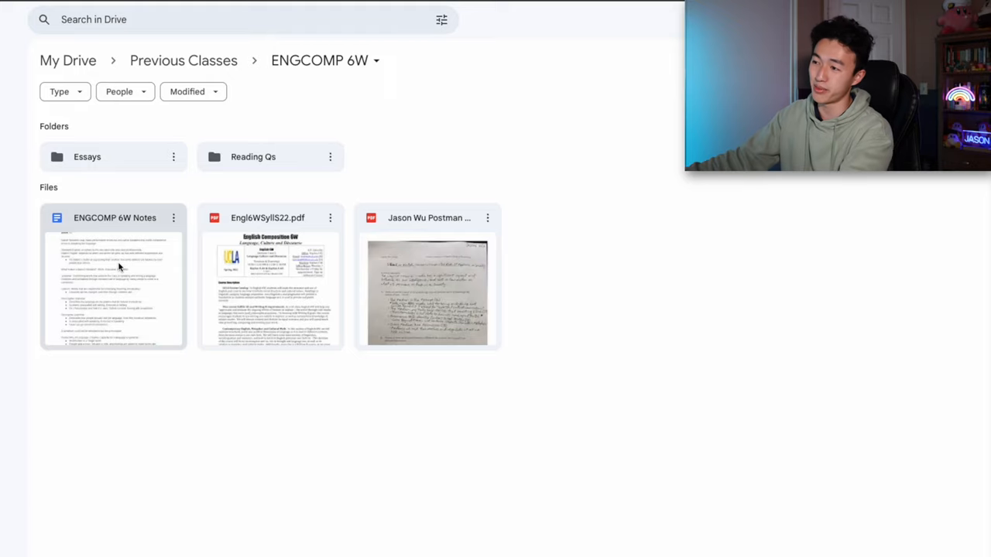
# Select the Engl6WSyllS22.pdf syllabus, look inside Reading Qs, then open Essays
pyautogui.click(270, 276)
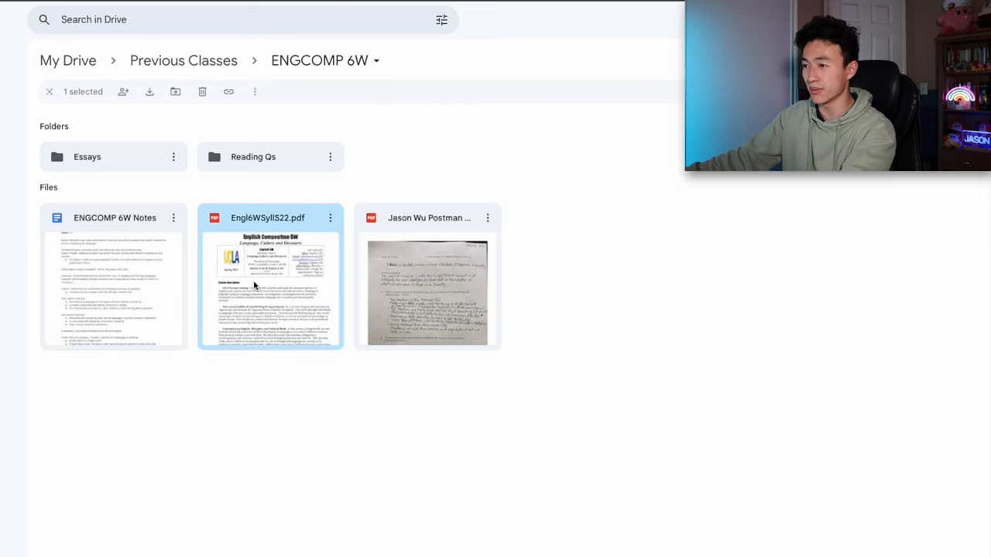
pyautogui.moveTo(244, 163)
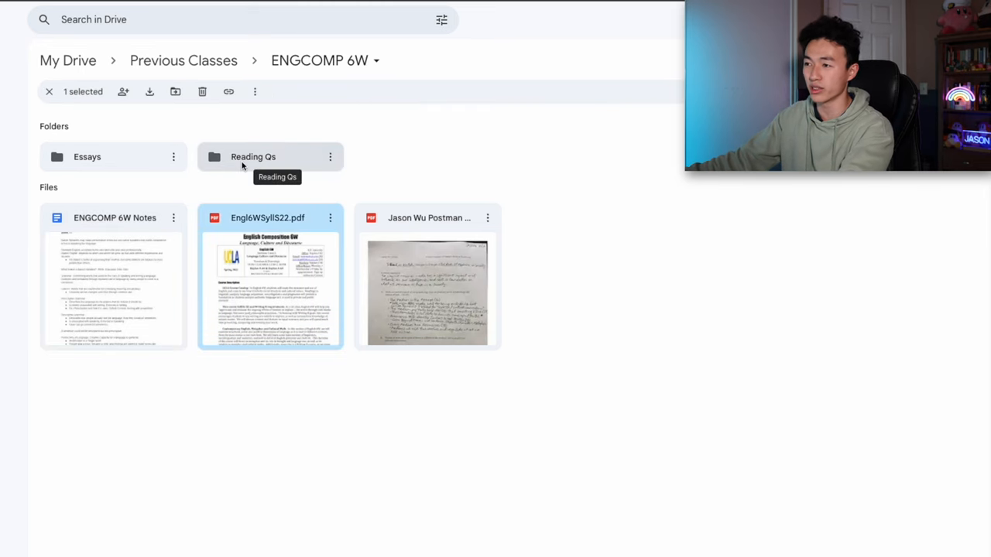
pyautogui.doubleClick(252, 156)
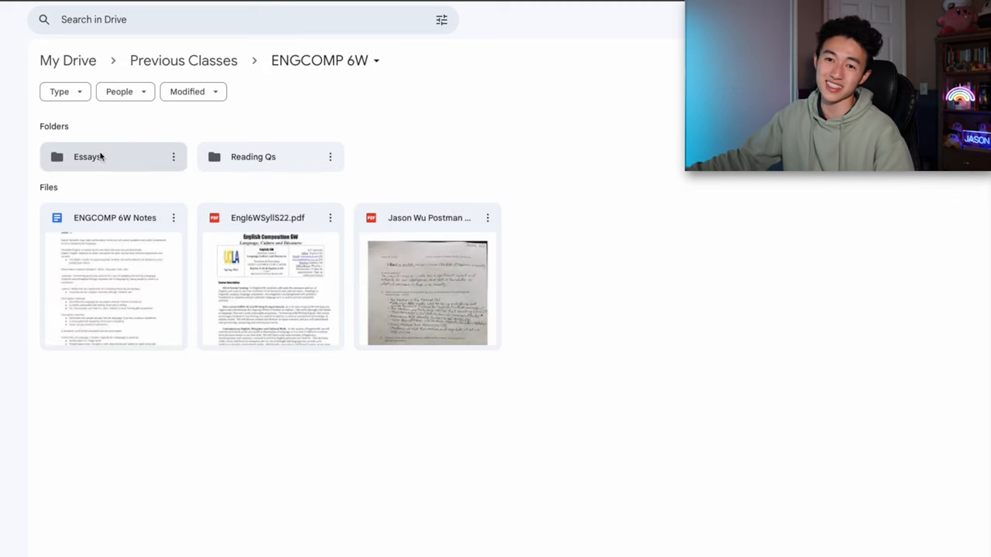
pyautogui.moveTo(120, 162)
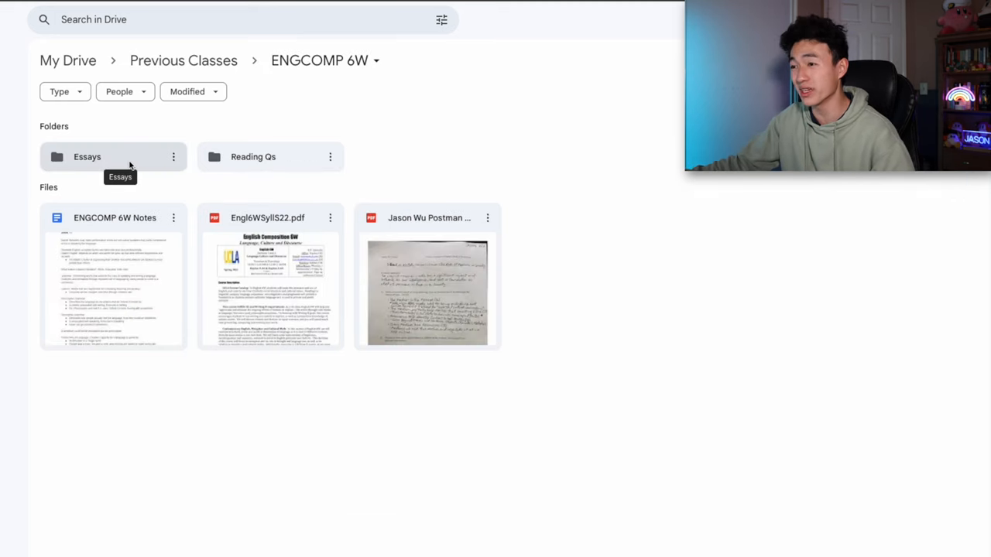
pyautogui.doubleClick(87, 156)
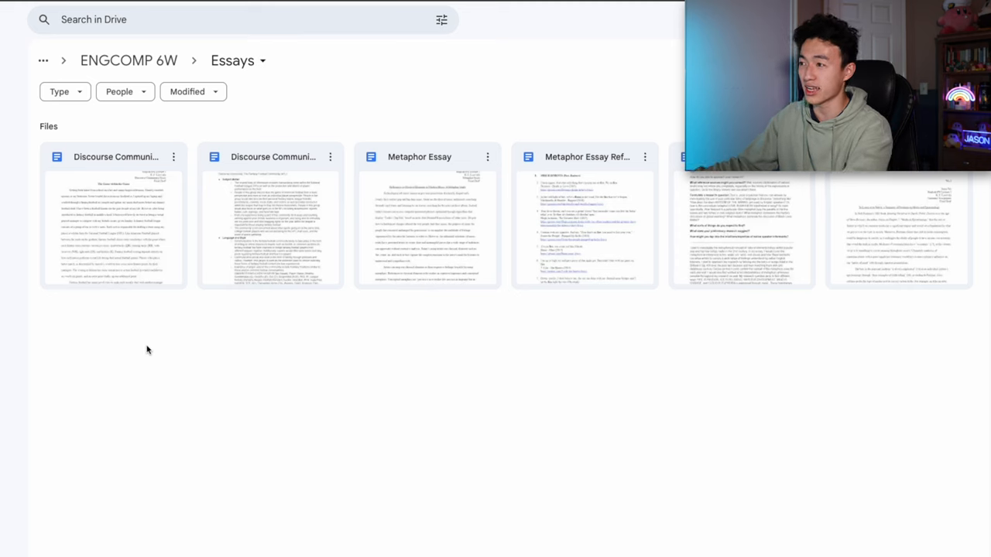
pyautogui.moveTo(154, 356)
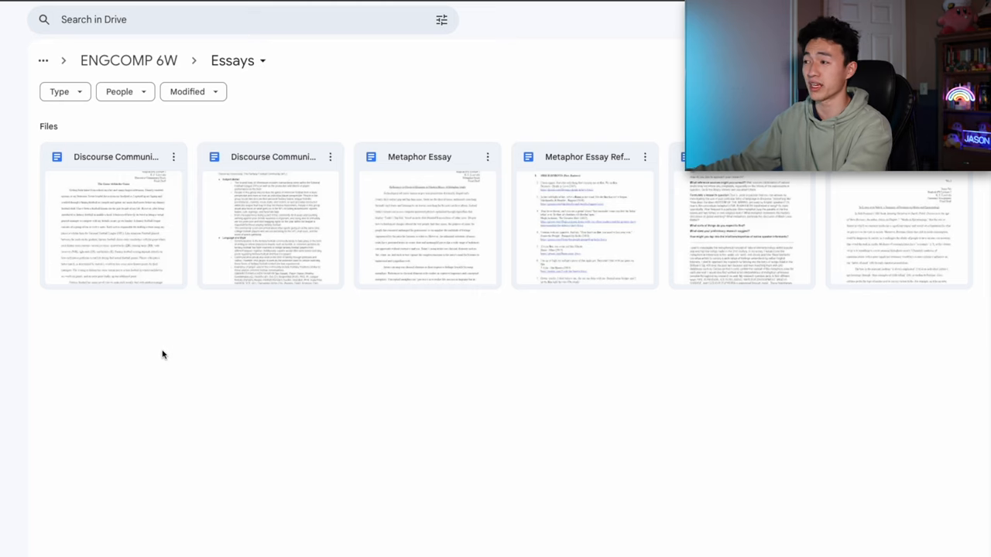
pyautogui.moveTo(210, 335)
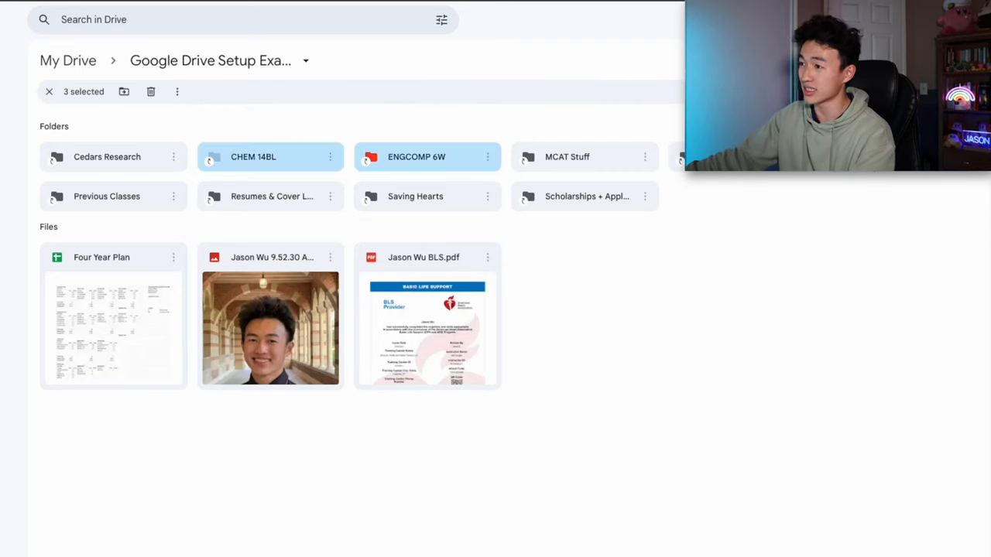
pyautogui.moveTo(426, 156)
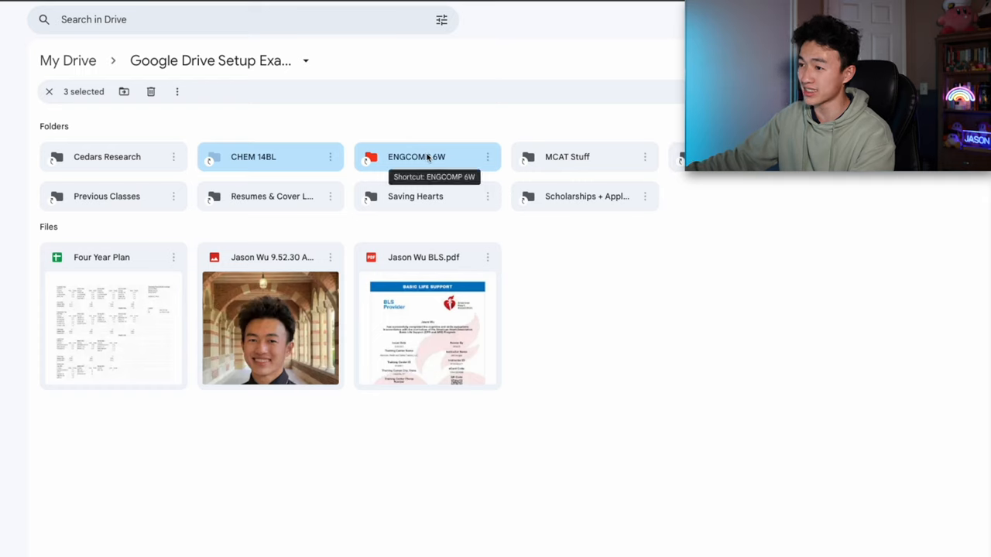
# Drag the three selected class folders onto Previous Classes and open that folder
pyautogui.moveTo(416, 156); pyautogui.dragTo(99, 200)
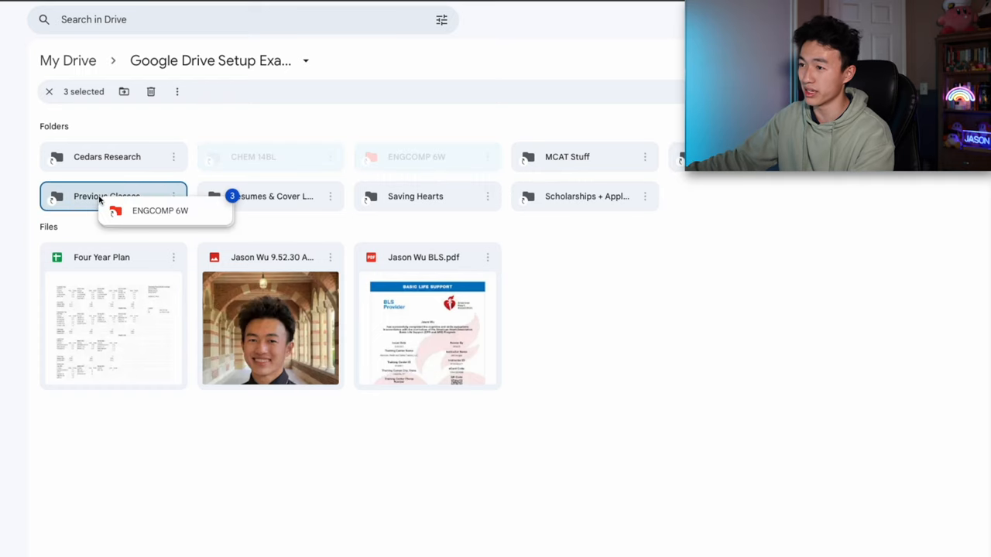
pyautogui.moveTo(109, 196)
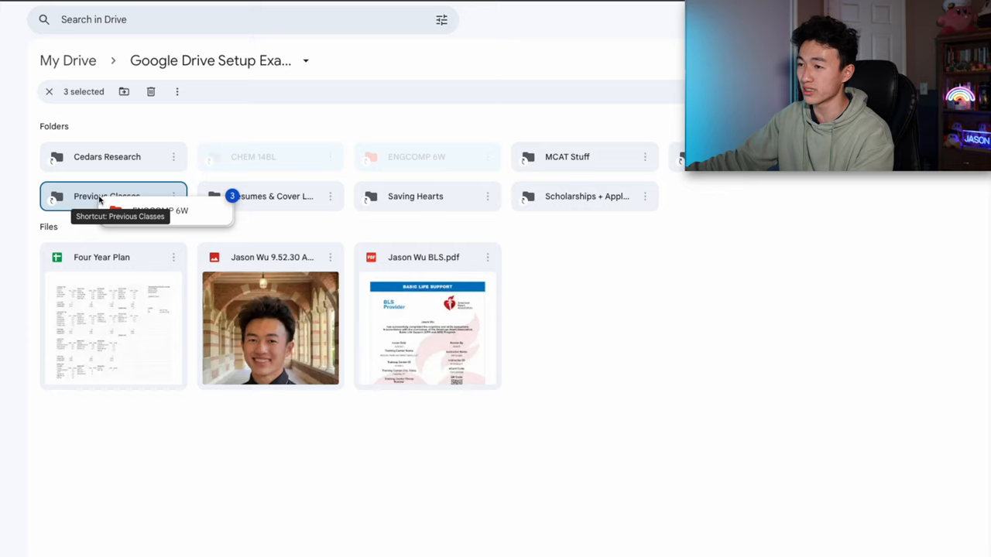
pyautogui.doubleClick(107, 196)
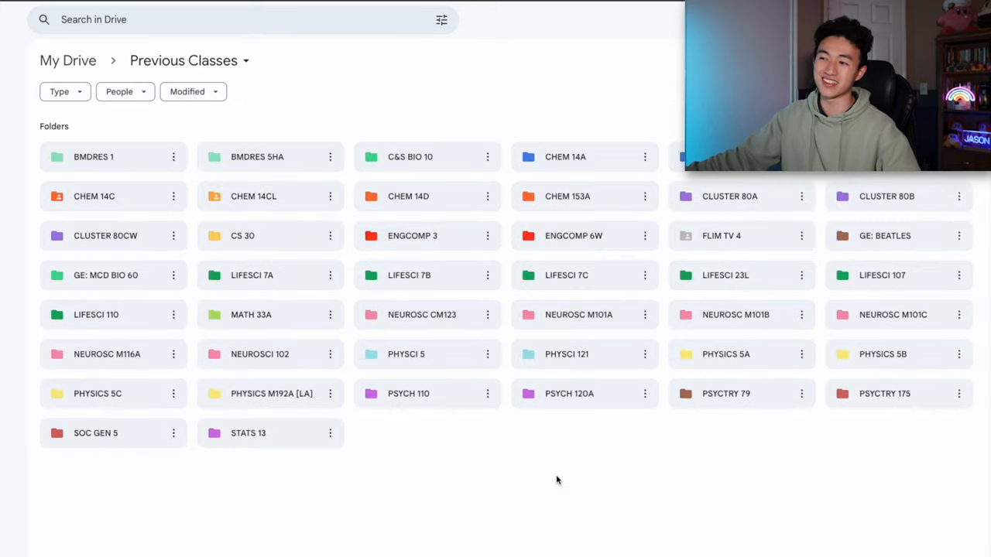